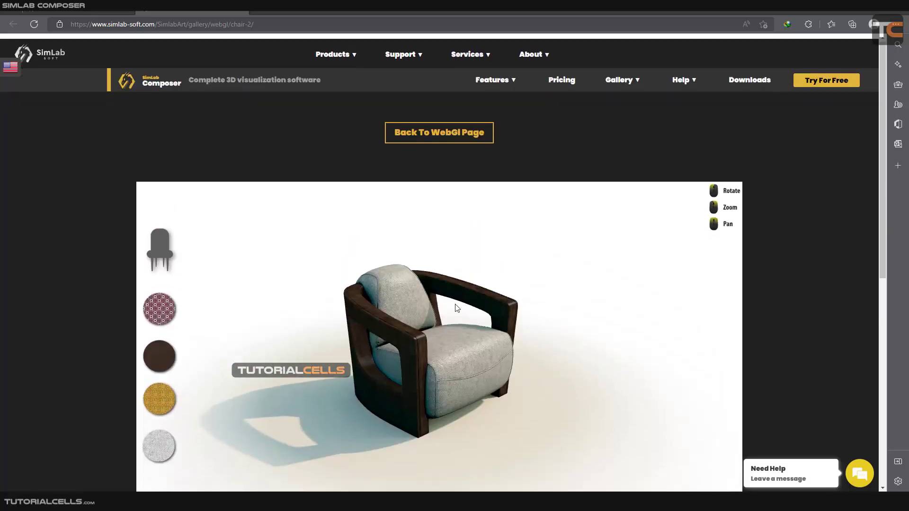
Orbit the armchair in the WebGL chair demo to view it from several angles
scroll(down, 3)
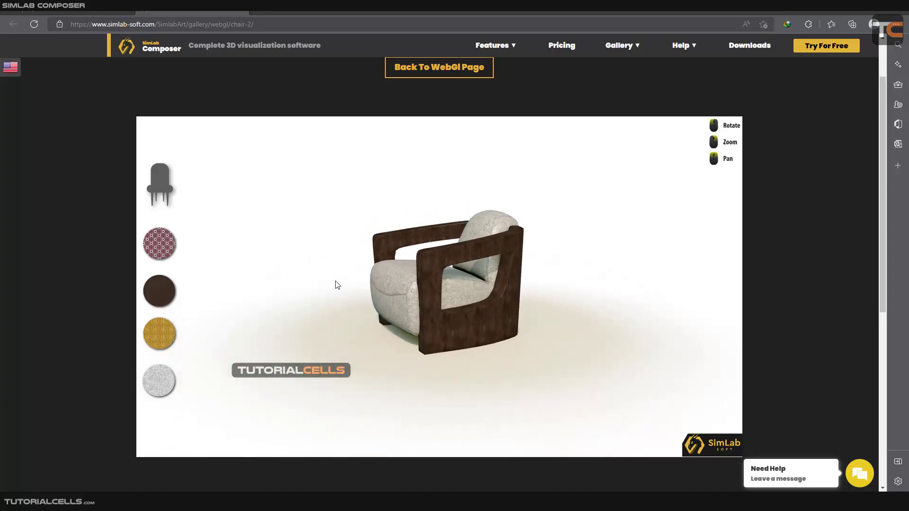
drag(338, 285, 468, 299)
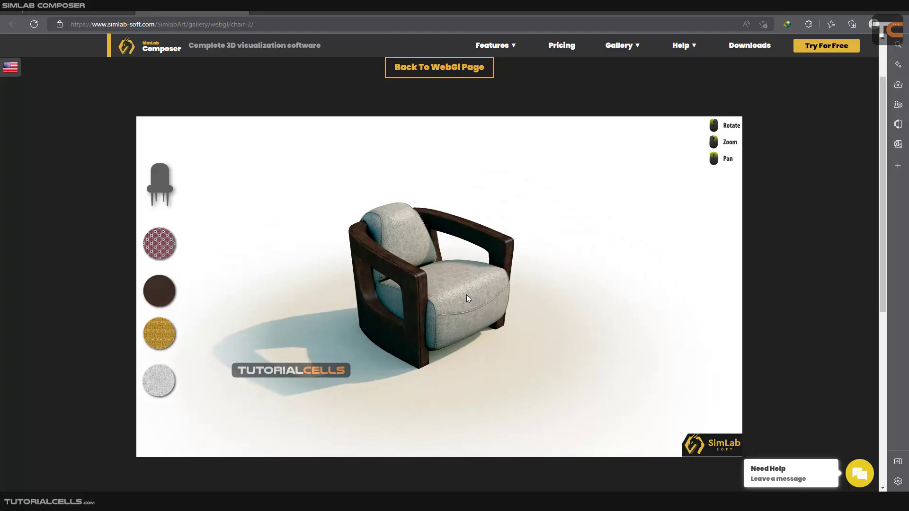
drag(470, 298, 464, 299)
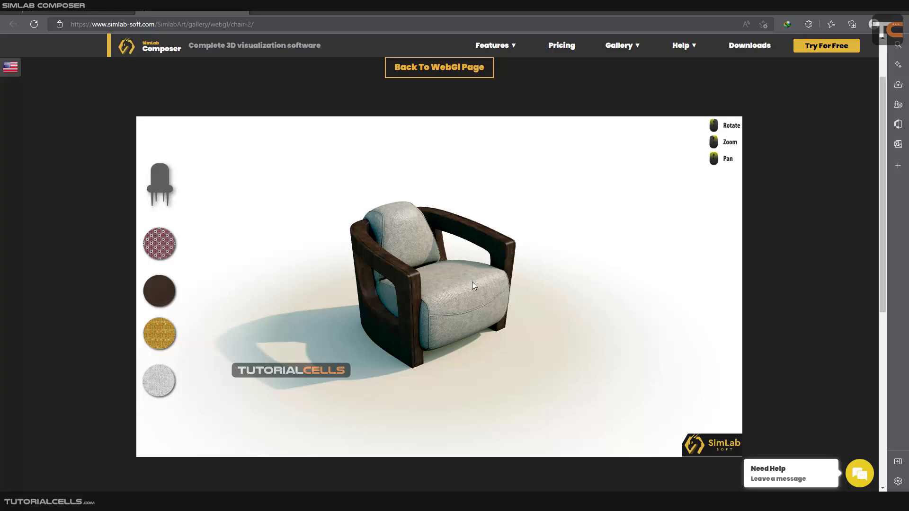
mouse_move(476, 288)
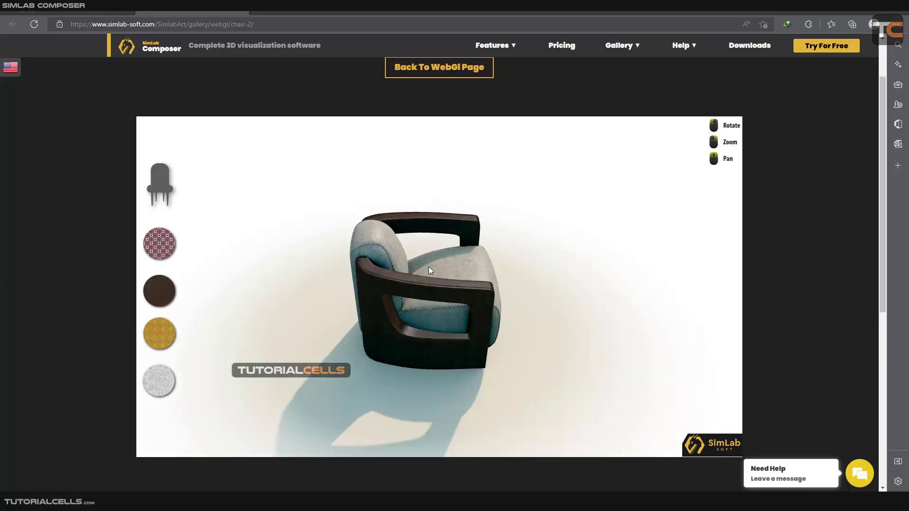
drag(429, 269, 565, 284)
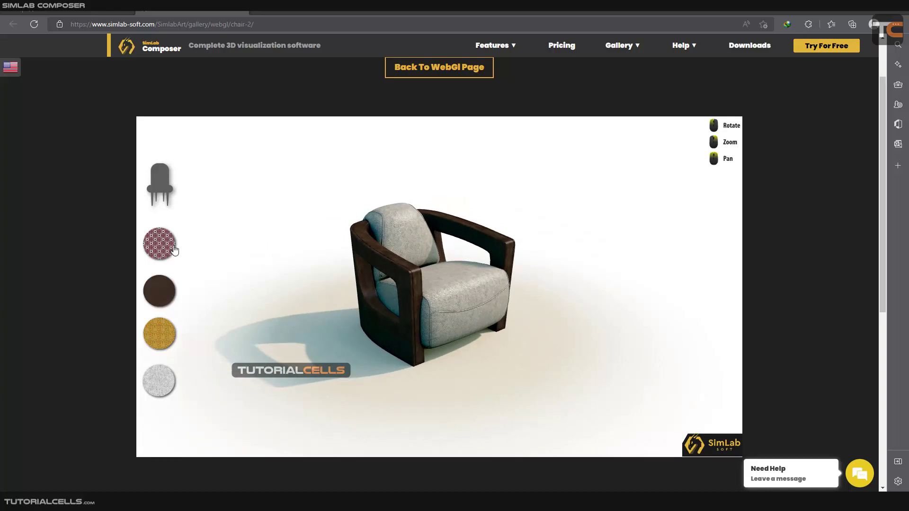
Apply the light grey upholstery fabric, switch back to the armchair model, and return to the WebGL Gallery
click(159, 333)
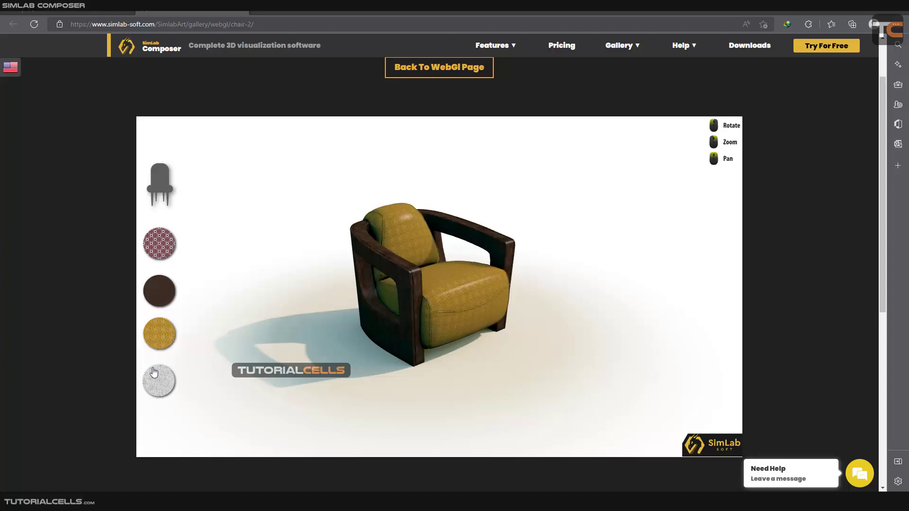
click(159, 381)
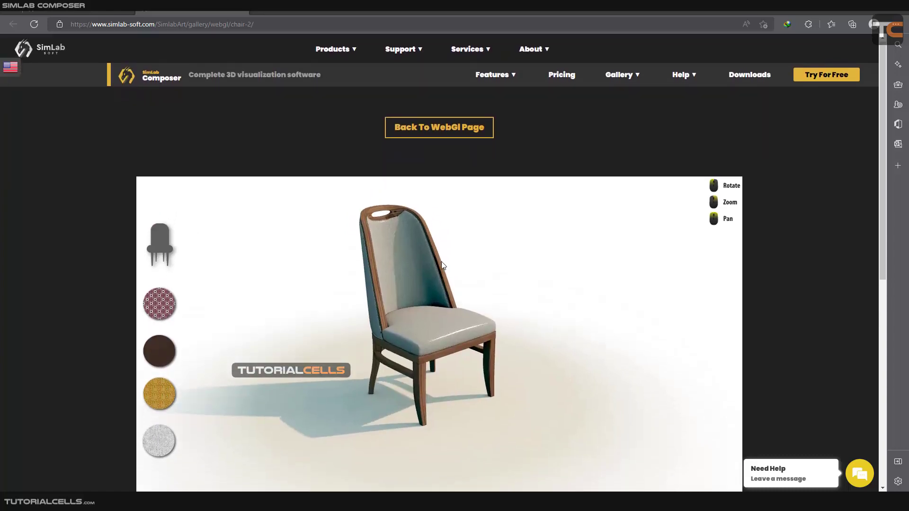
scroll(down, 3)
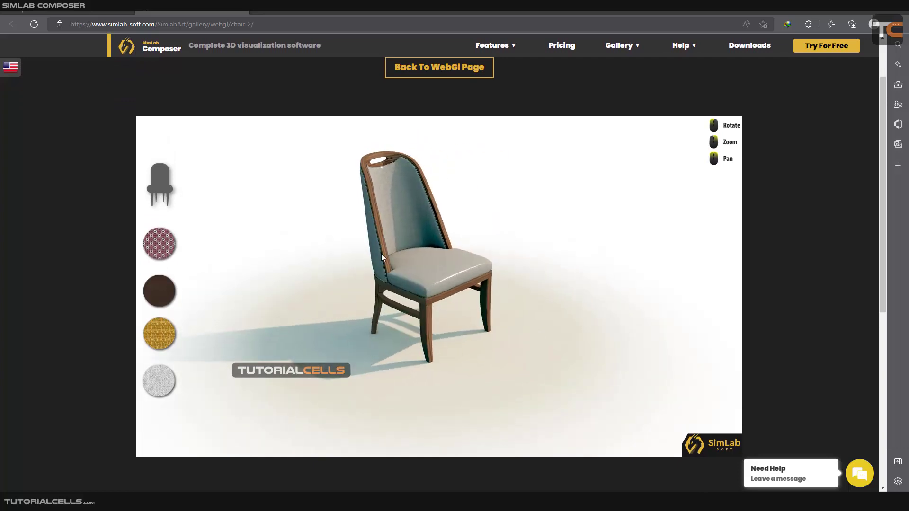
click(159, 290)
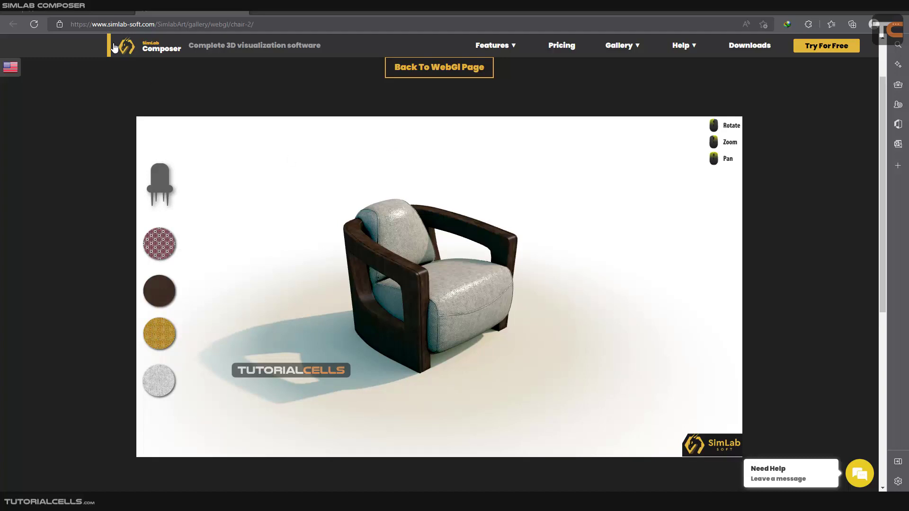
click(439, 67)
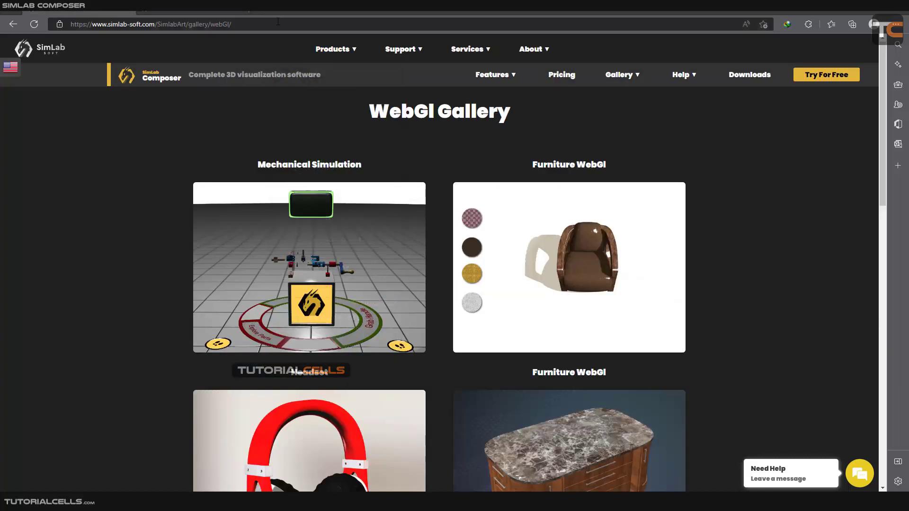
scroll(down, 3)
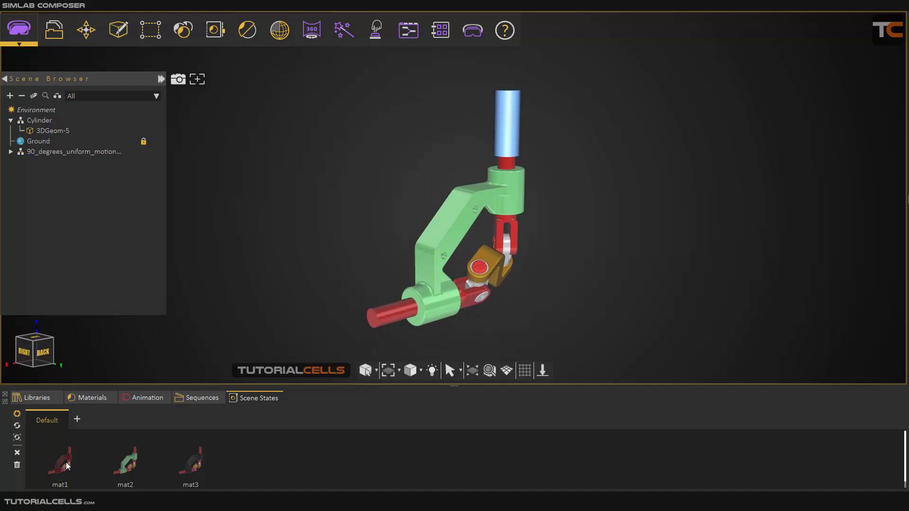
mouse_move(180, 458)
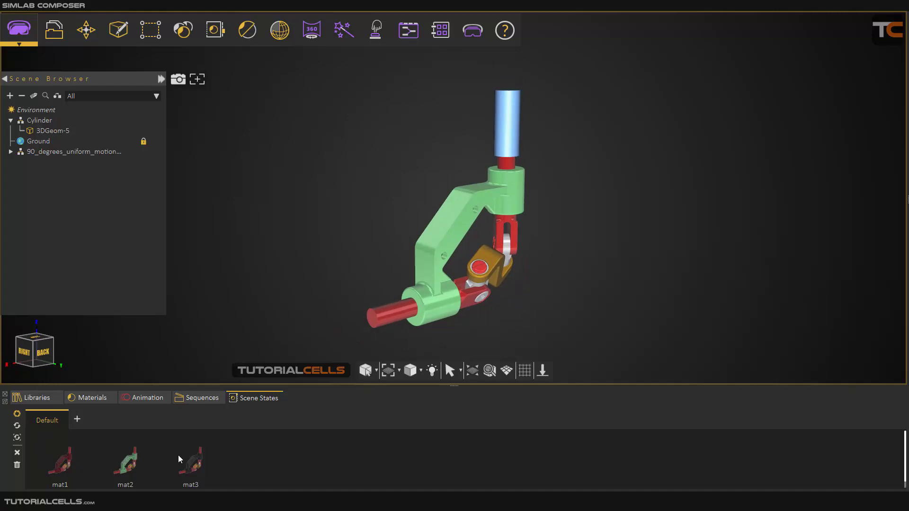
Show the Sequences list with s1, s1_Reverse and all ani
click(202, 398)
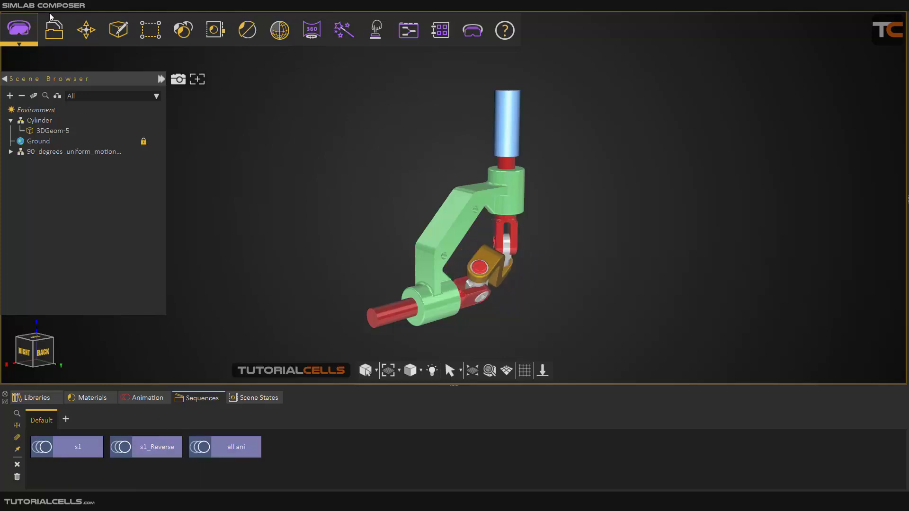
Bring up the HTML 5 Settings dialog via File > 3D WebGL > Settings
click(53, 30)
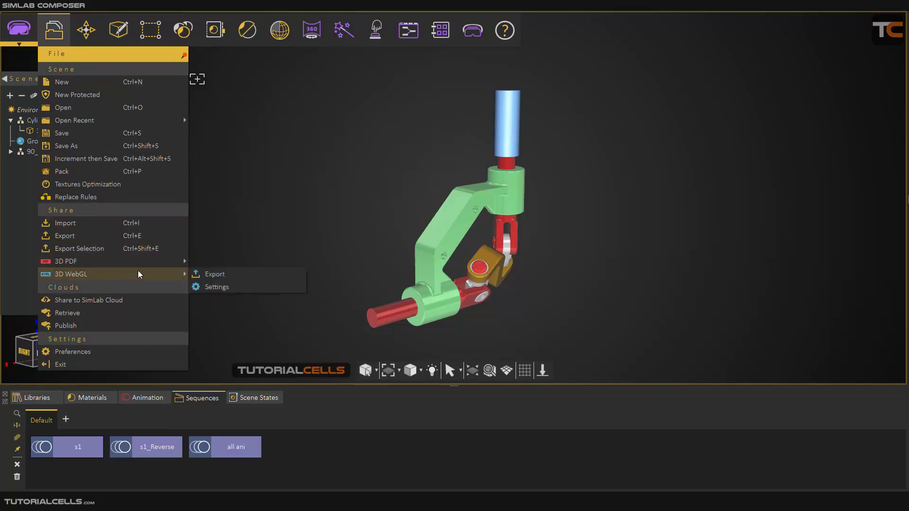
mouse_move(215, 273)
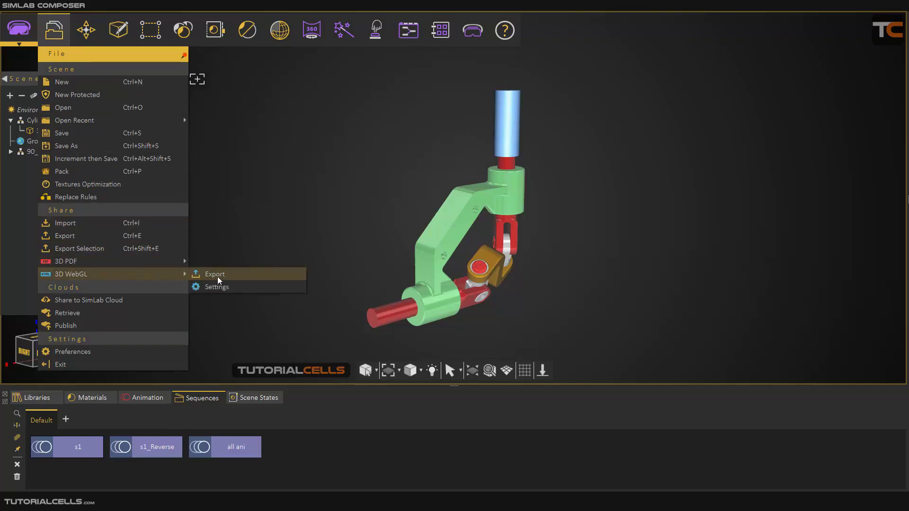
mouse_move(226, 286)
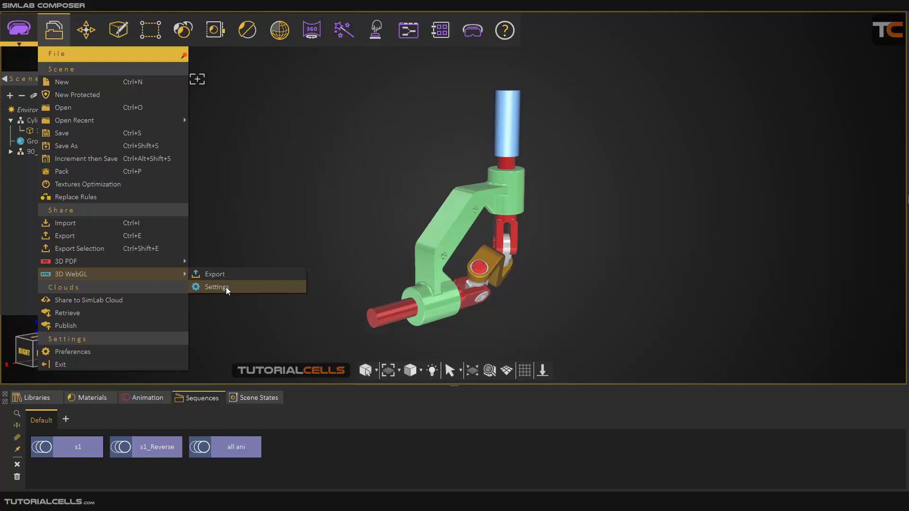
click(215, 287)
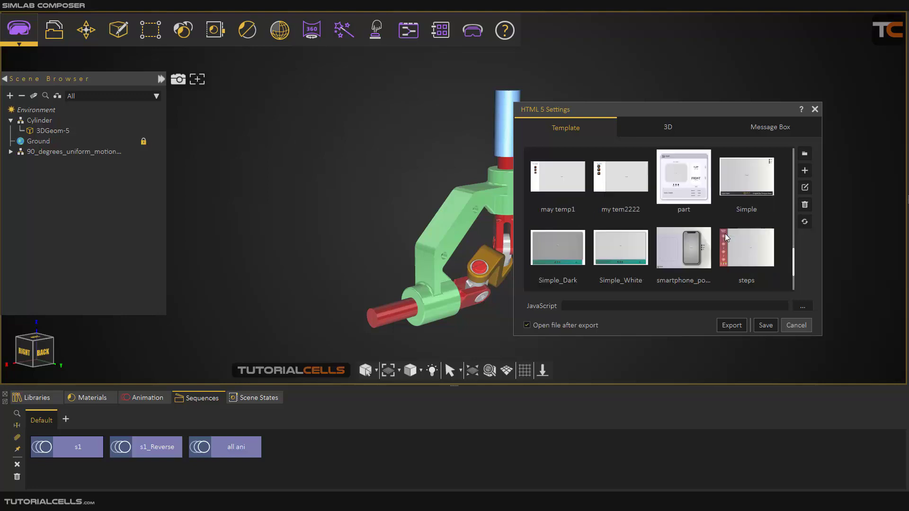
Choose the my tem2222 template, disable Open file after export, and show the 3D options
click(619, 177)
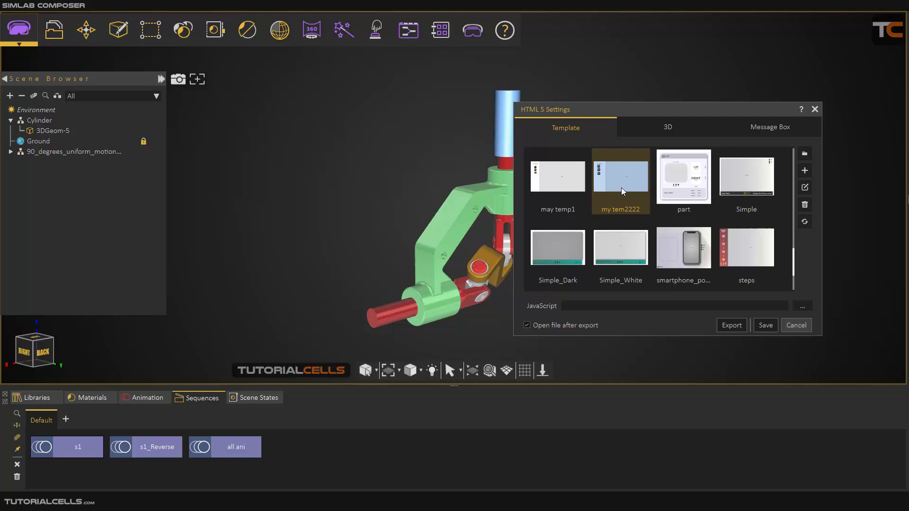
mouse_move(794, 174)
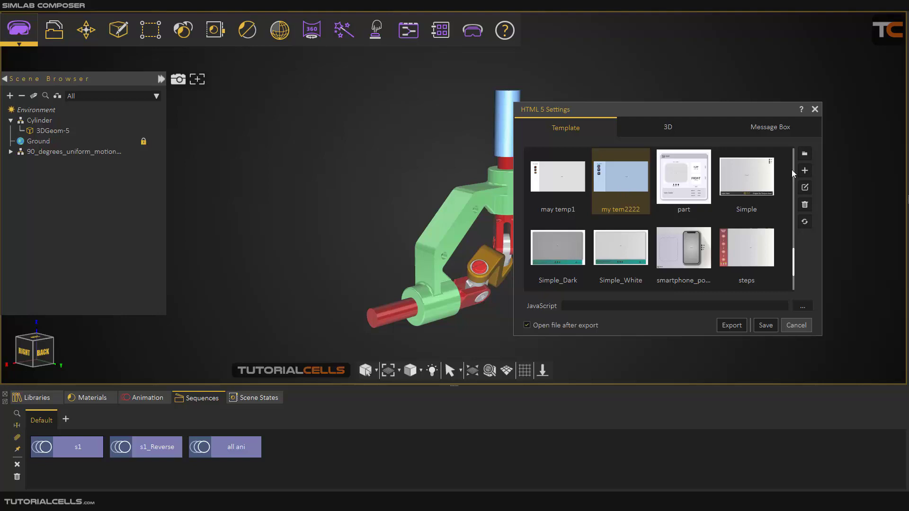
mouse_move(805, 171)
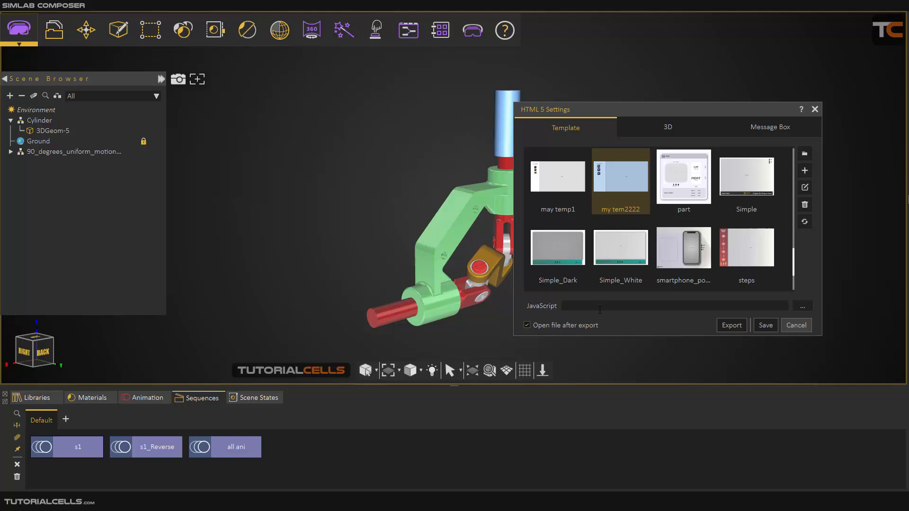
click(527, 325)
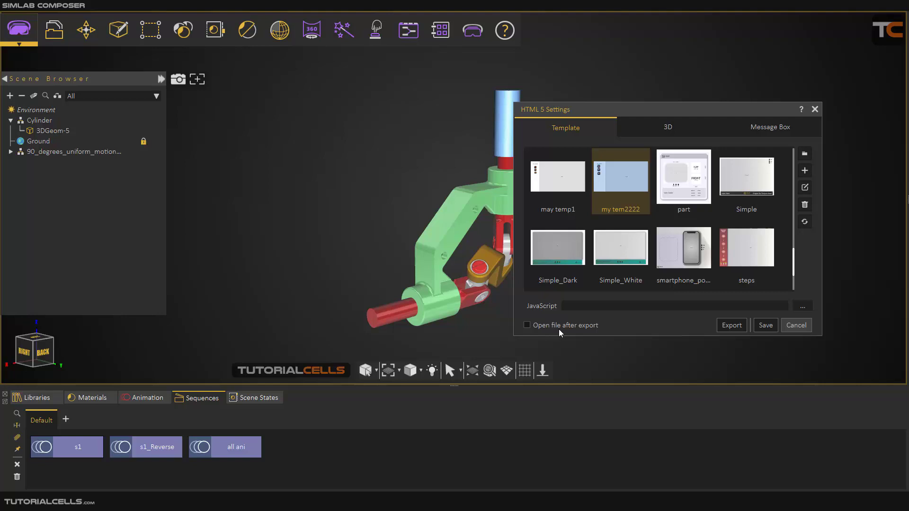
click(667, 127)
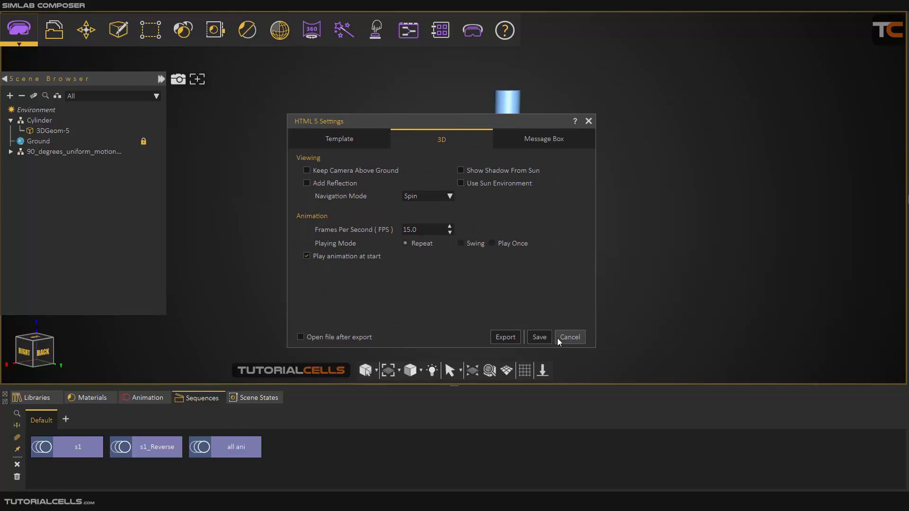
Close the HTML 5 Settings and show the environment's Sun lighting properties after checking HDR
click(569, 337)
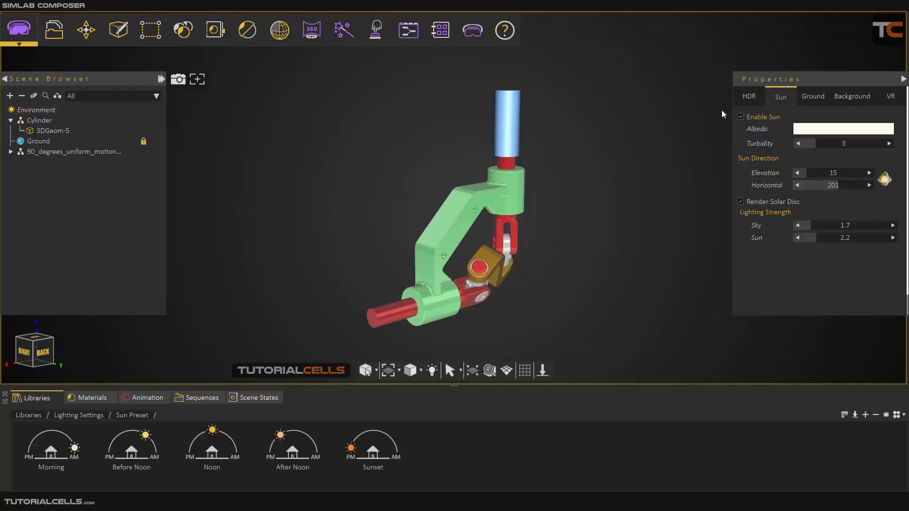
click(749, 97)
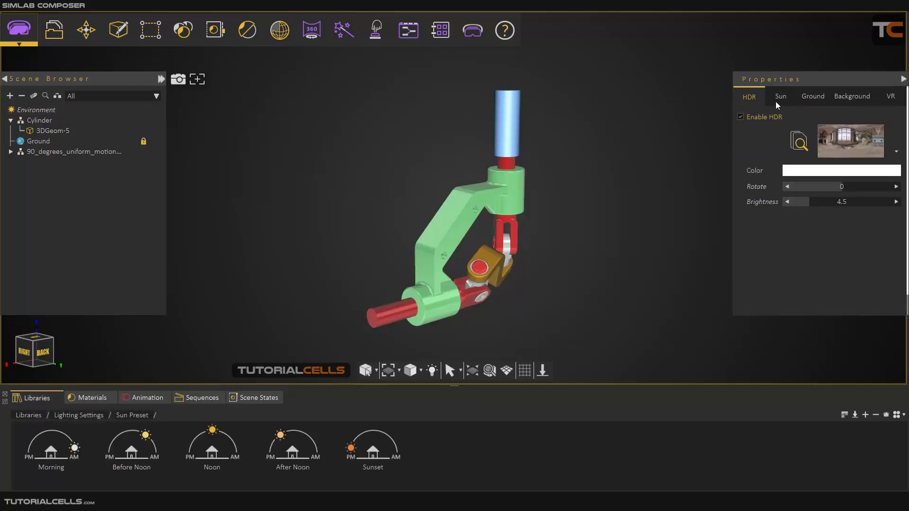
click(779, 96)
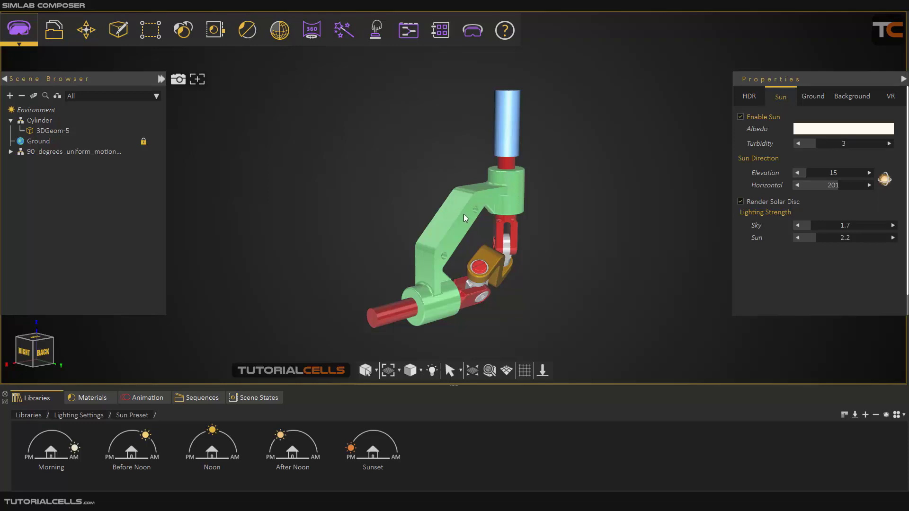
mouse_move(214, 30)
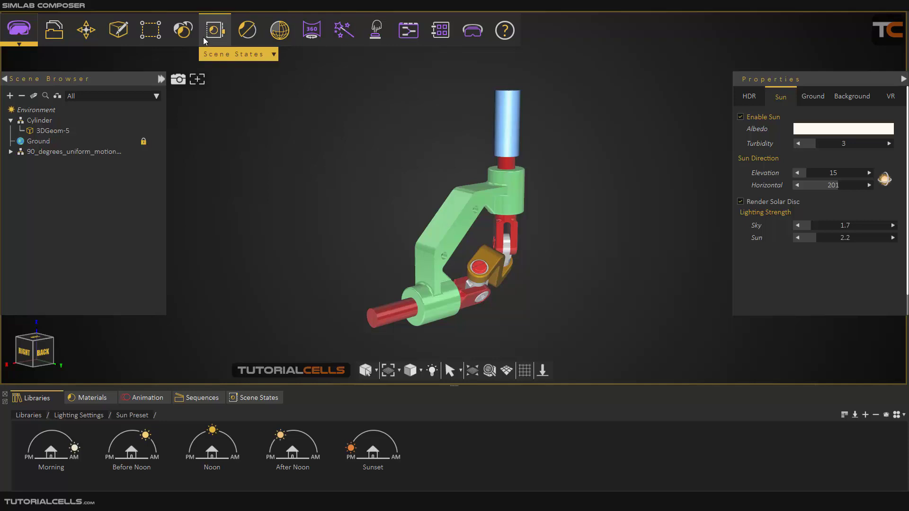
click(150, 30)
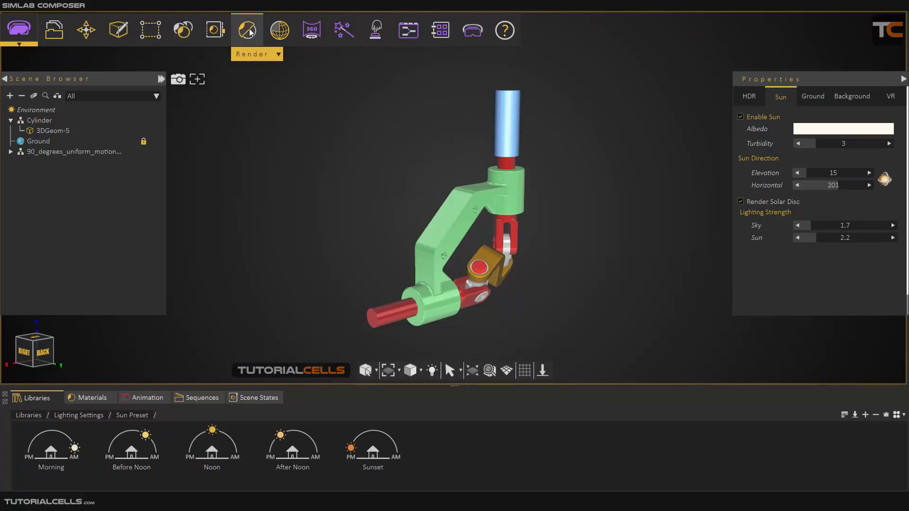
click(278, 30)
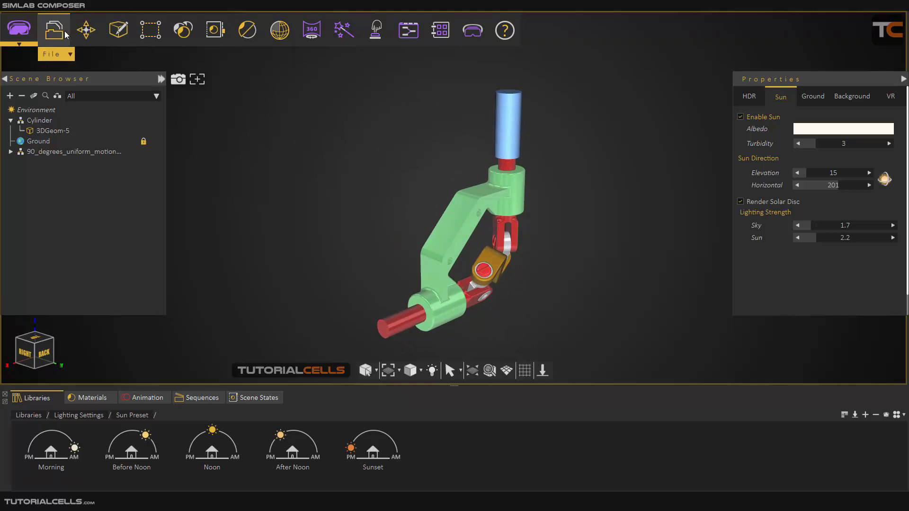
Reopen the HTML 5 Settings dialog via File > 3D WebGL > Settings
click(53, 30)
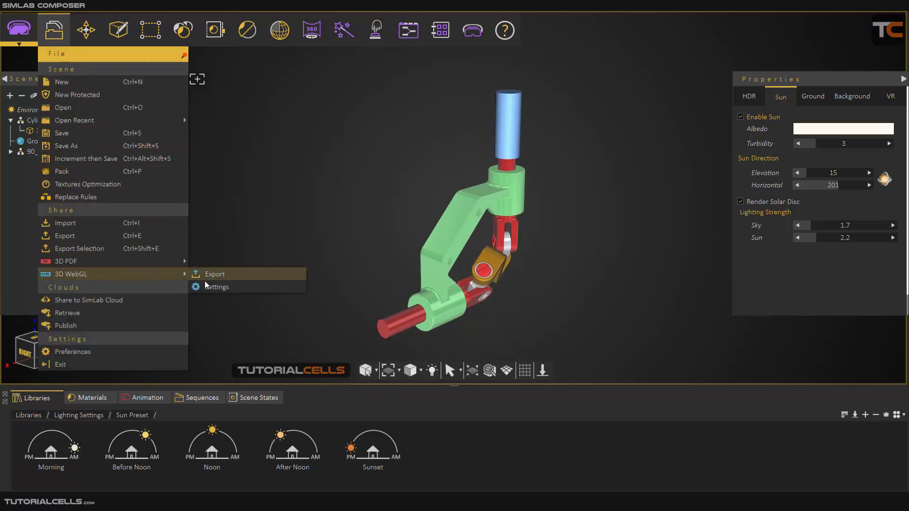
click(216, 286)
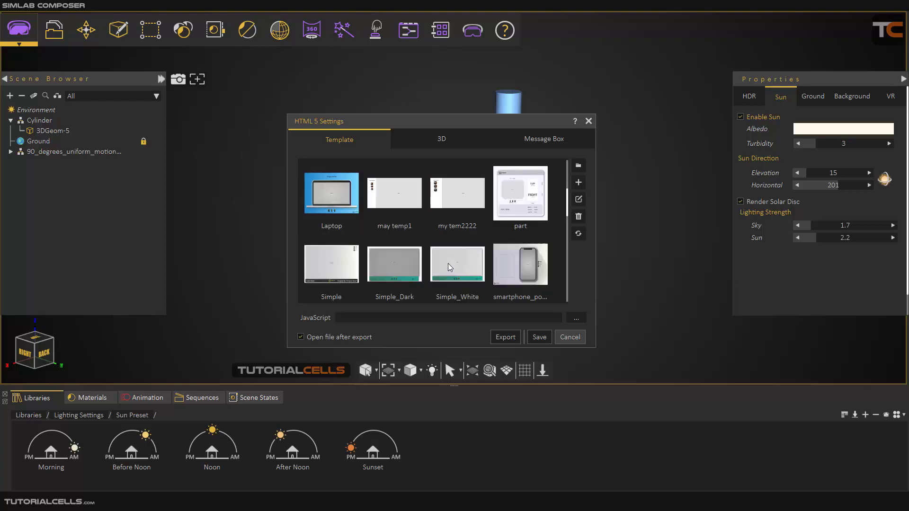
Show the 3D viewing and animation options in HTML 5 Settings
click(441, 139)
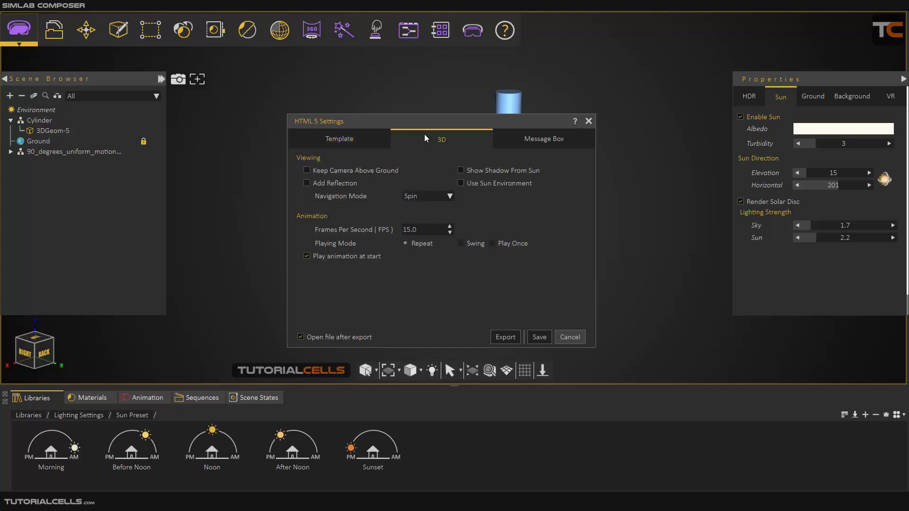
mouse_move(339, 183)
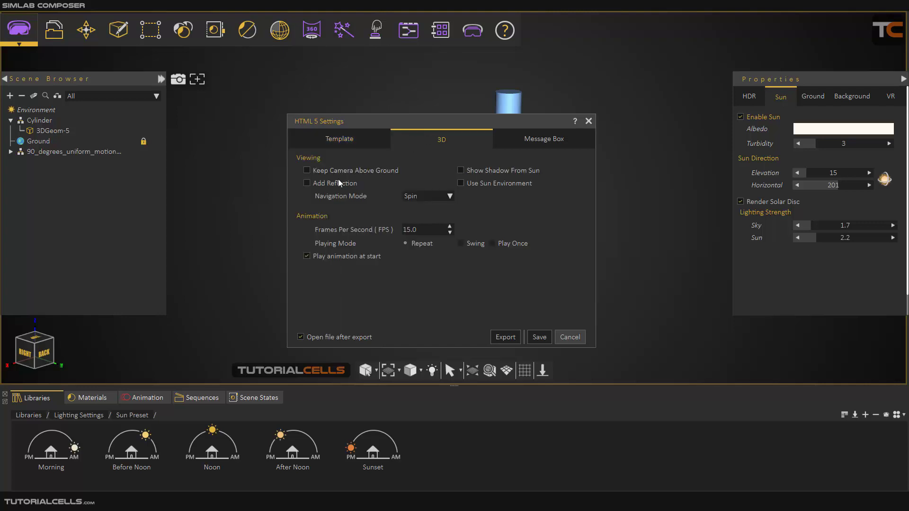
mouse_move(377, 181)
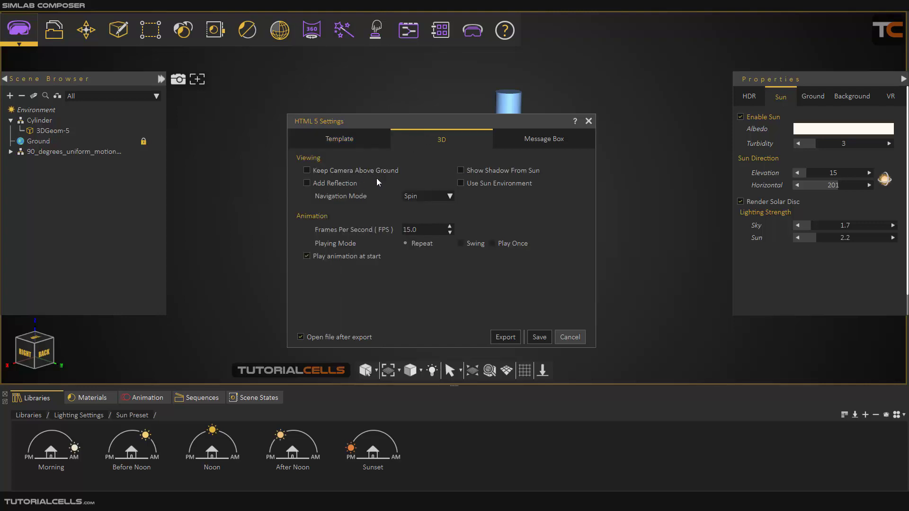
mouse_move(403, 123)
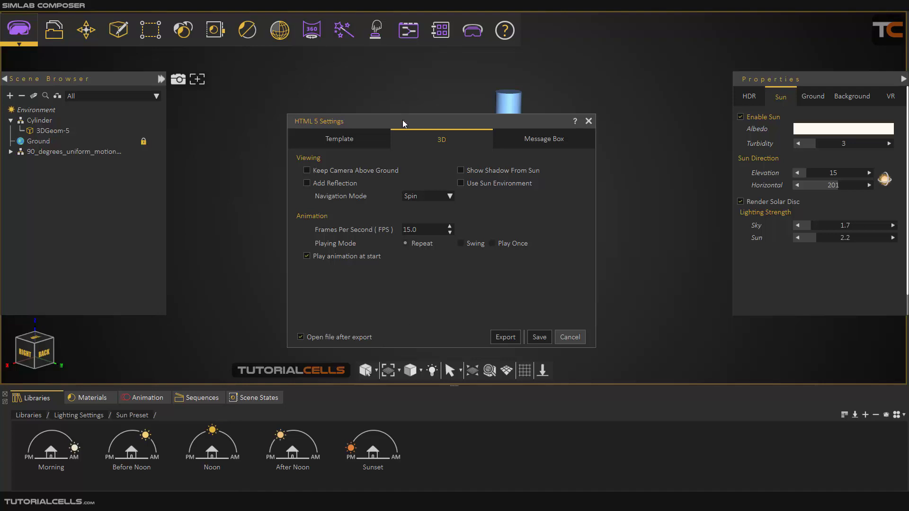
mouse_move(404, 123)
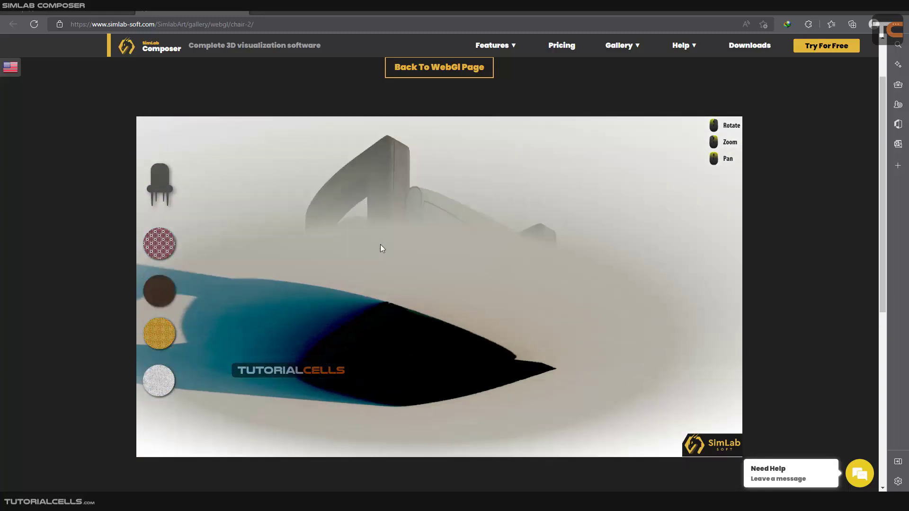
drag(383, 249, 391, 236)
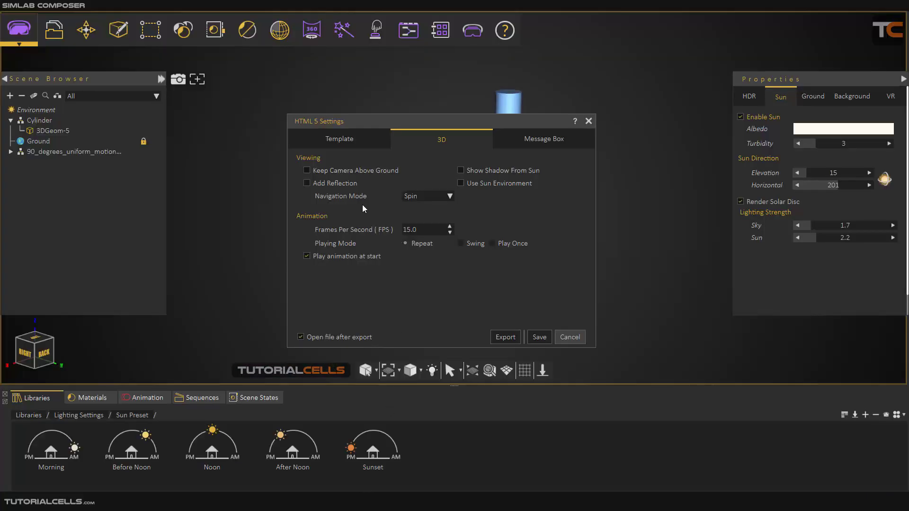
mouse_move(341, 190)
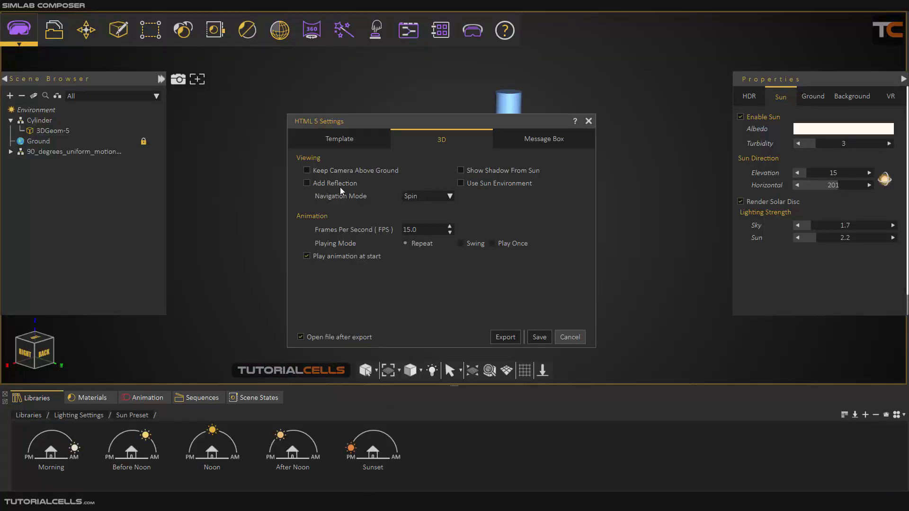
mouse_move(376, 203)
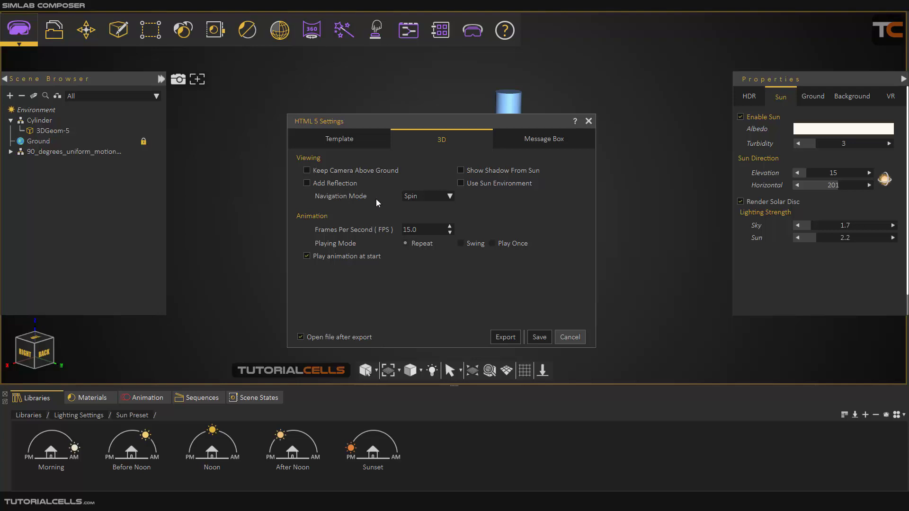
Keep Spin navigation, set FPS to 60 and animation repeat to Play Once
click(426, 196)
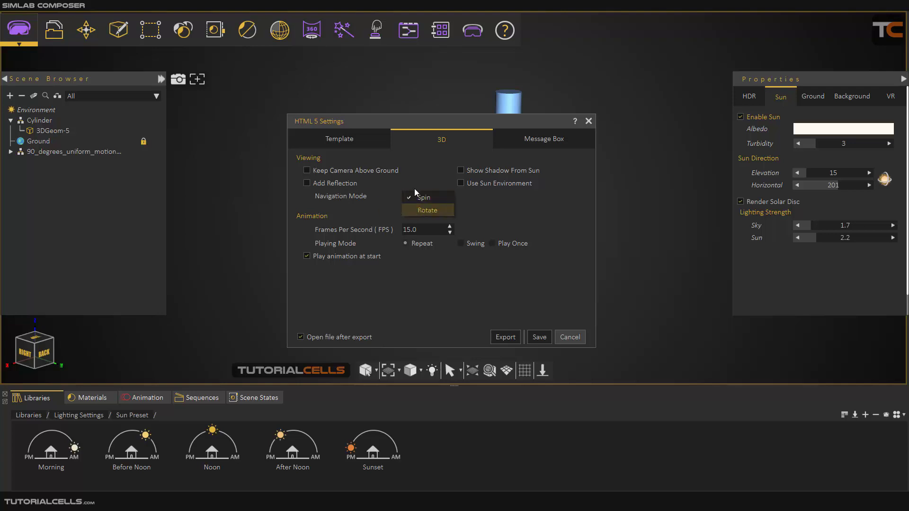
click(426, 197)
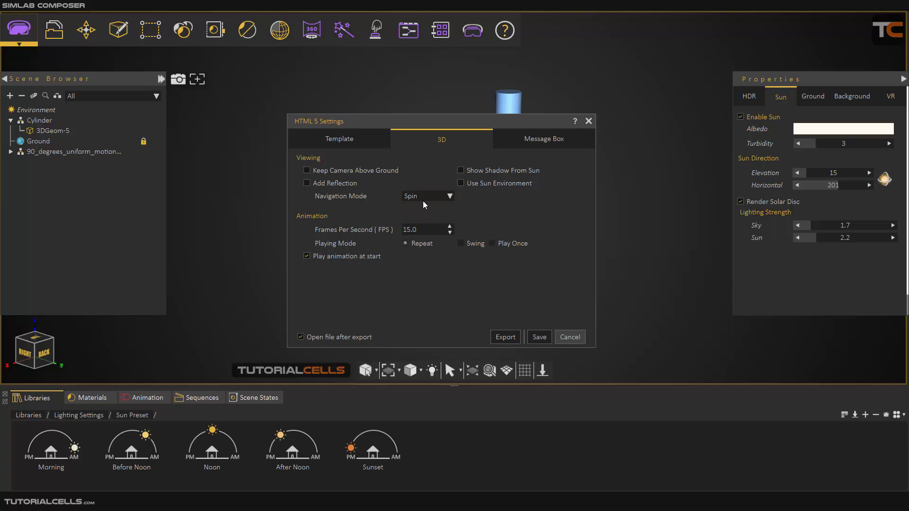
mouse_move(340, 244)
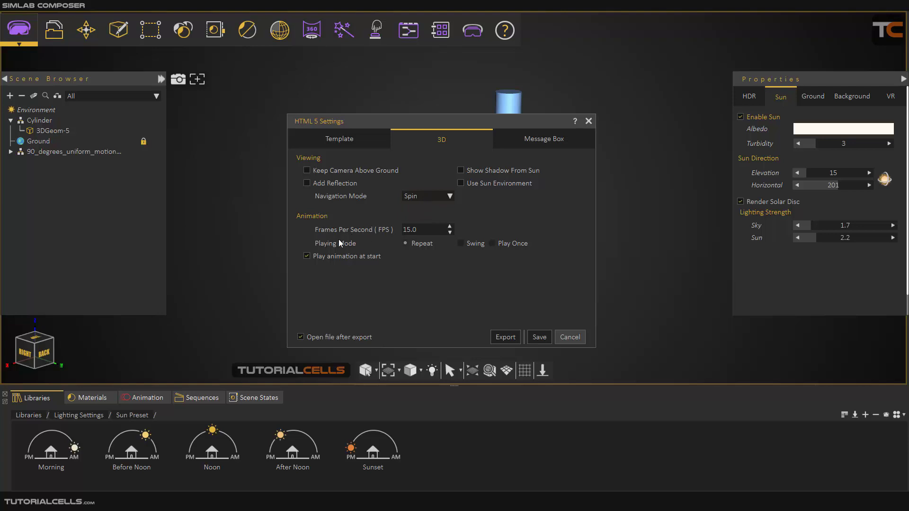
click(418, 230)
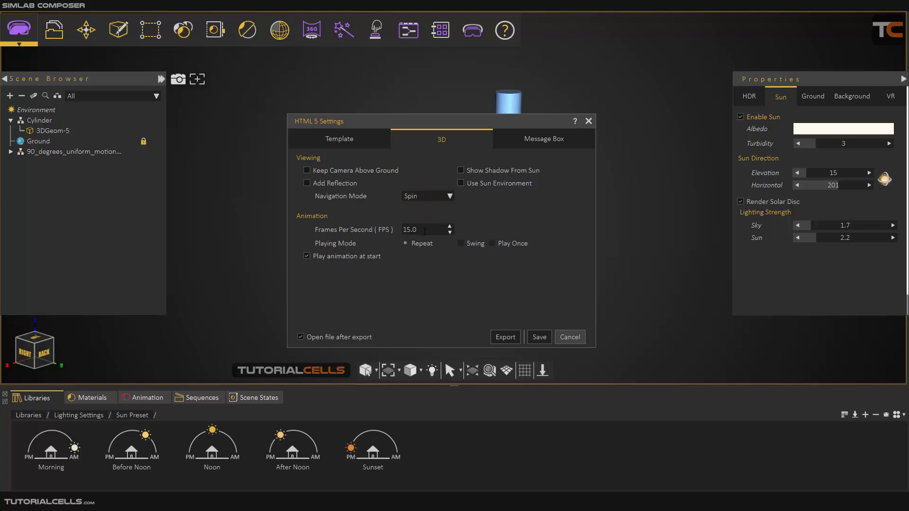
text(60)
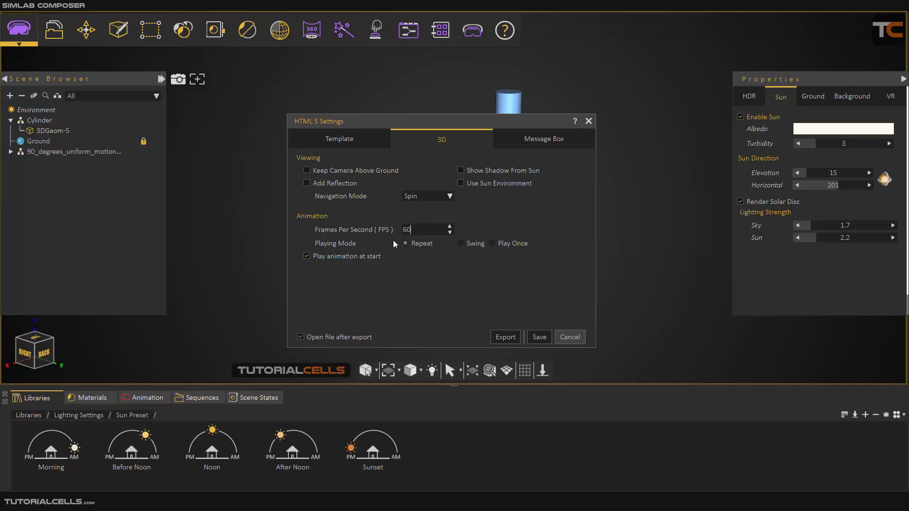
mouse_move(51, 27)
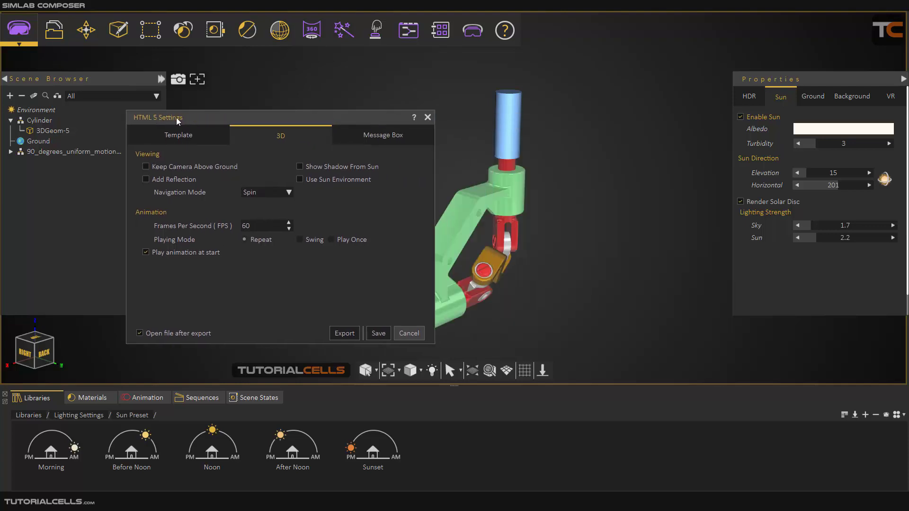
drag(158, 117, 320, 104)
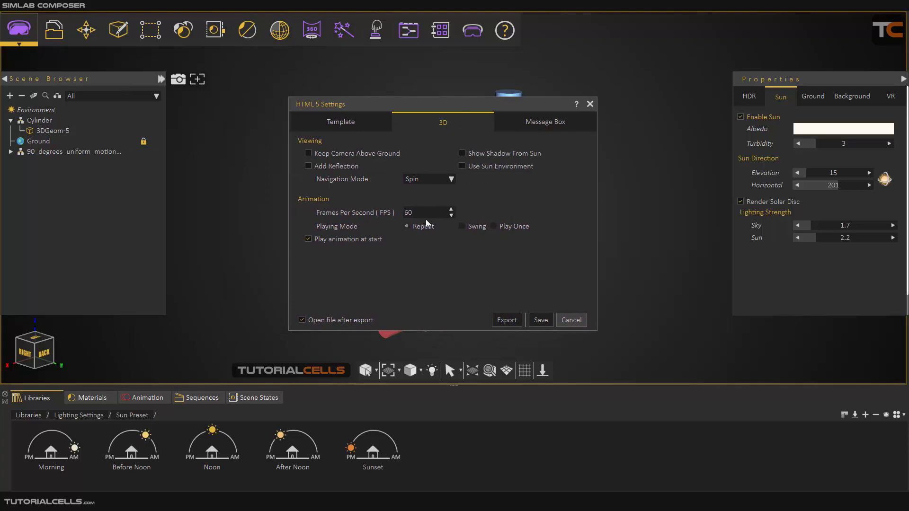
click(492, 226)
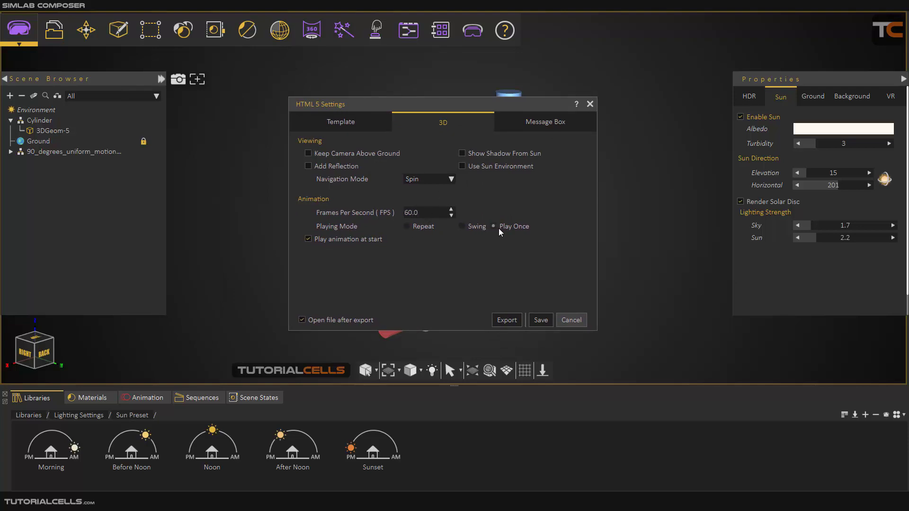
mouse_move(239, 310)
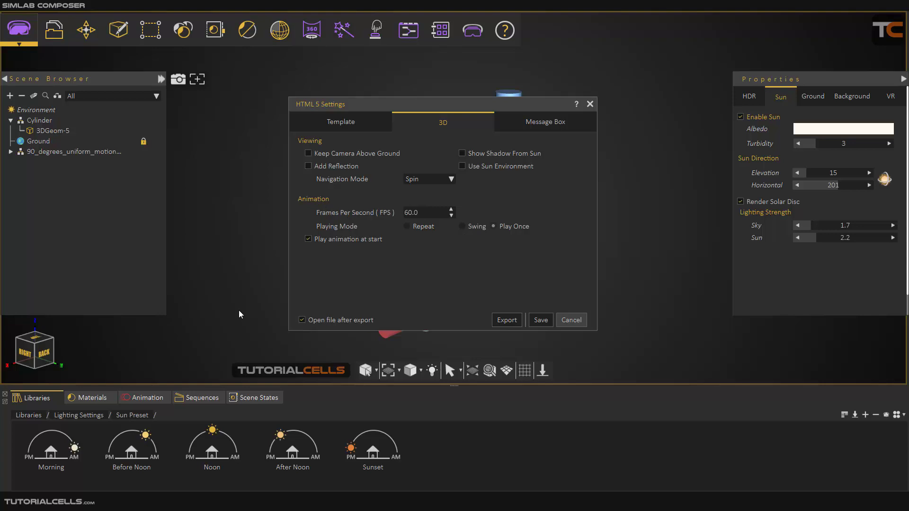
Disable Play animation at start and Open file after export, then show Message Box styles
click(308, 239)
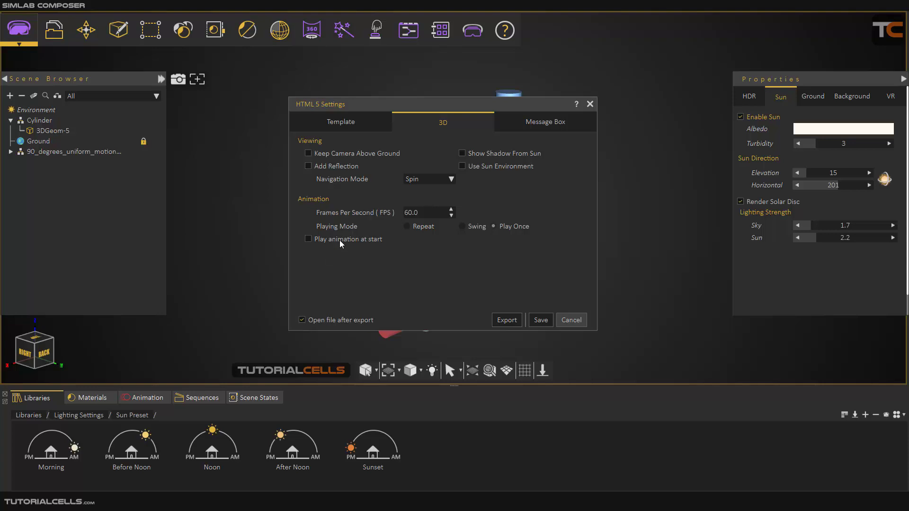
click(301, 319)
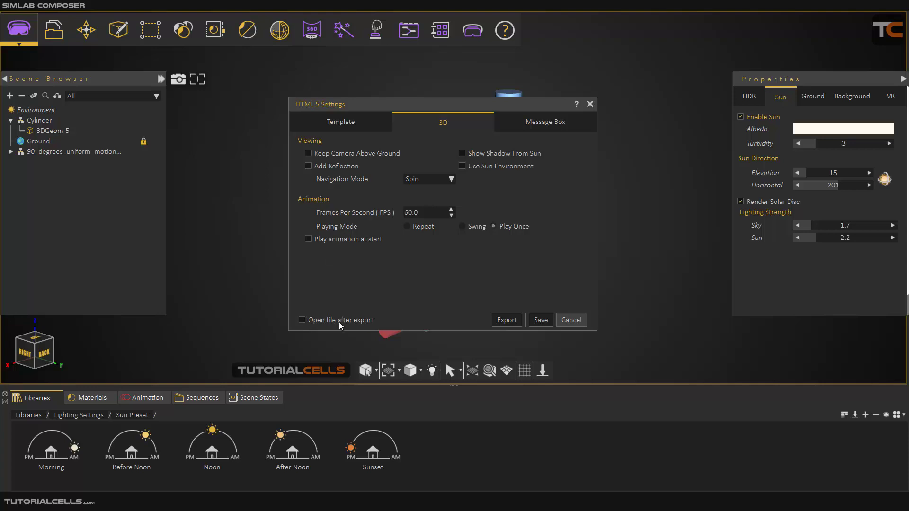
mouse_move(356, 322)
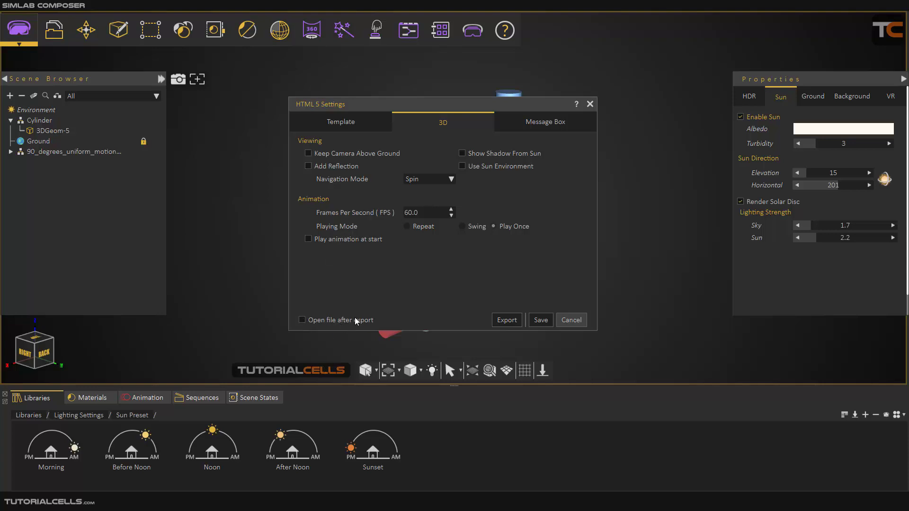
click(543, 122)
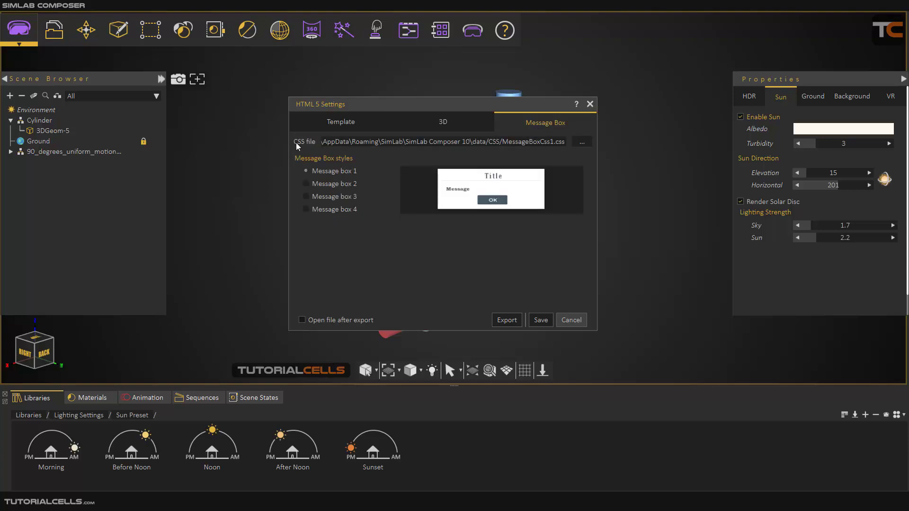
Export the WebGL page from the Template tab, naming the file 454 in the simlab wegl folder
click(341, 122)
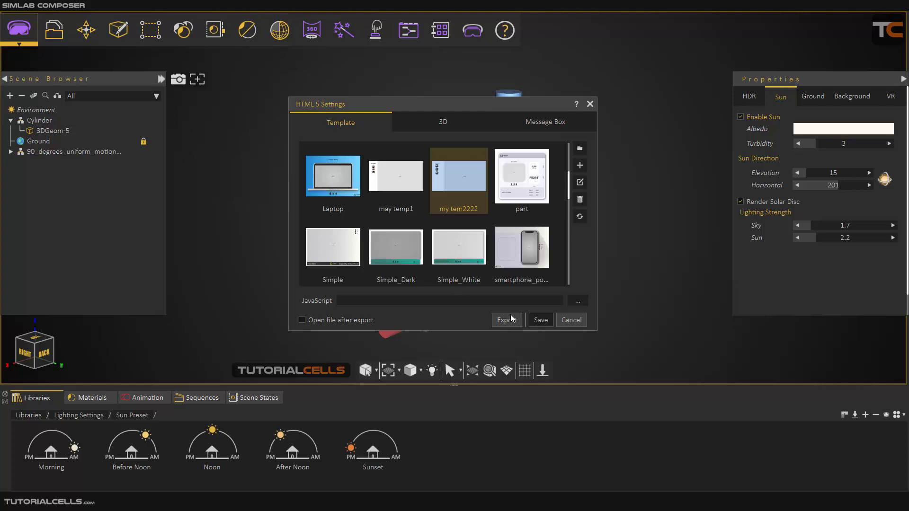
mouse_move(517, 326)
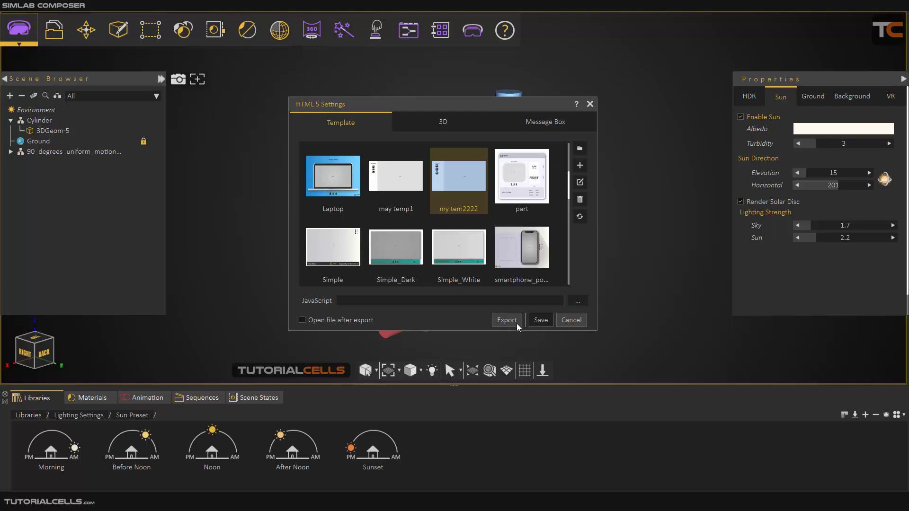
click(505, 319)
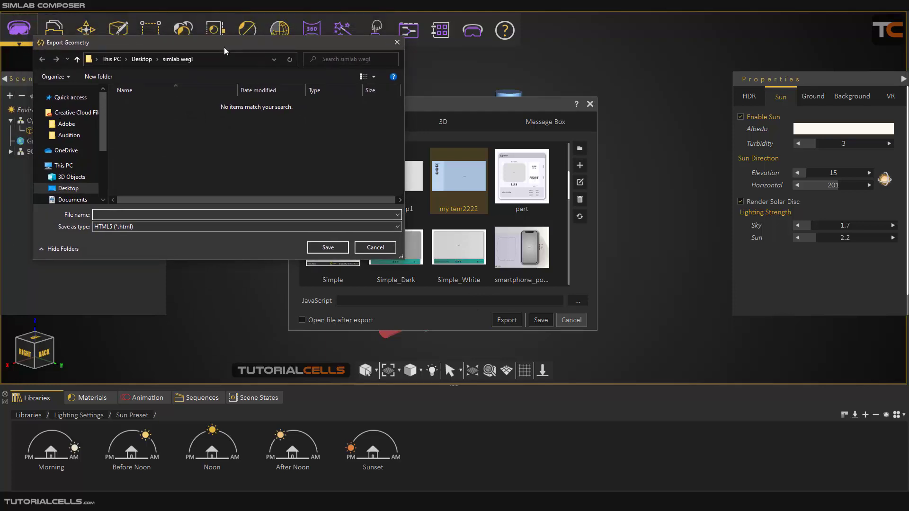
text(454)
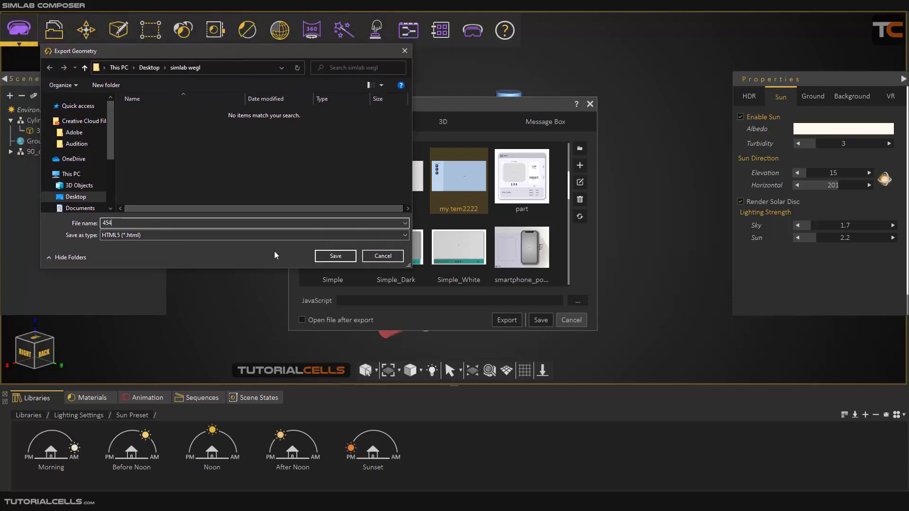
mouse_move(111, 244)
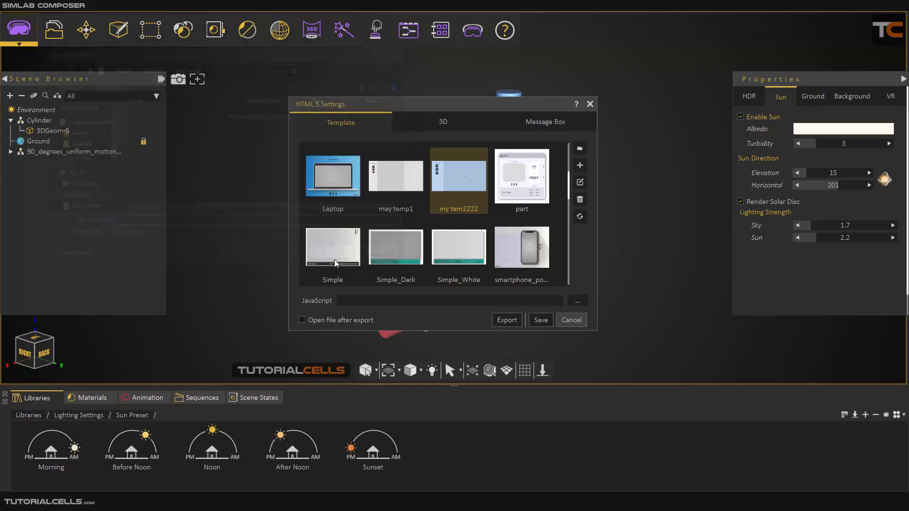
Save with Optimize off and Run WebGL Starter on, then switch to the browser's WebGL Gallery
click(505, 319)
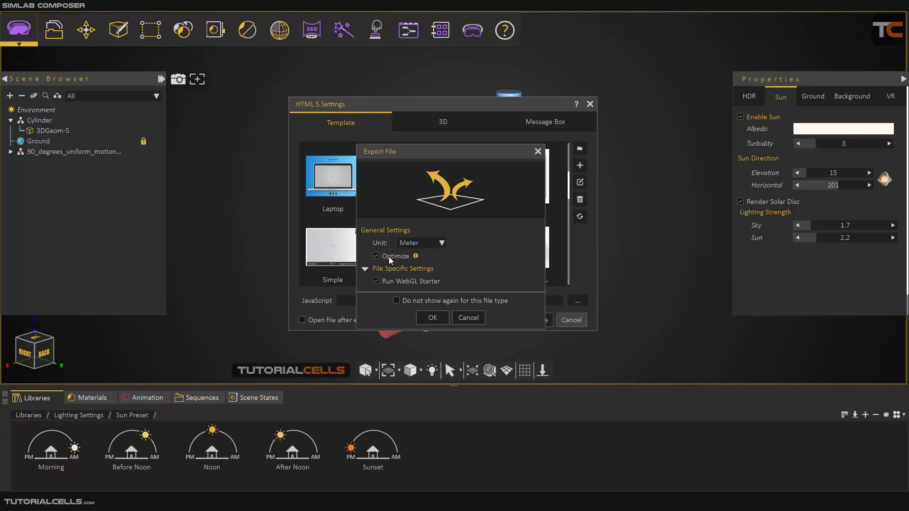
click(376, 256)
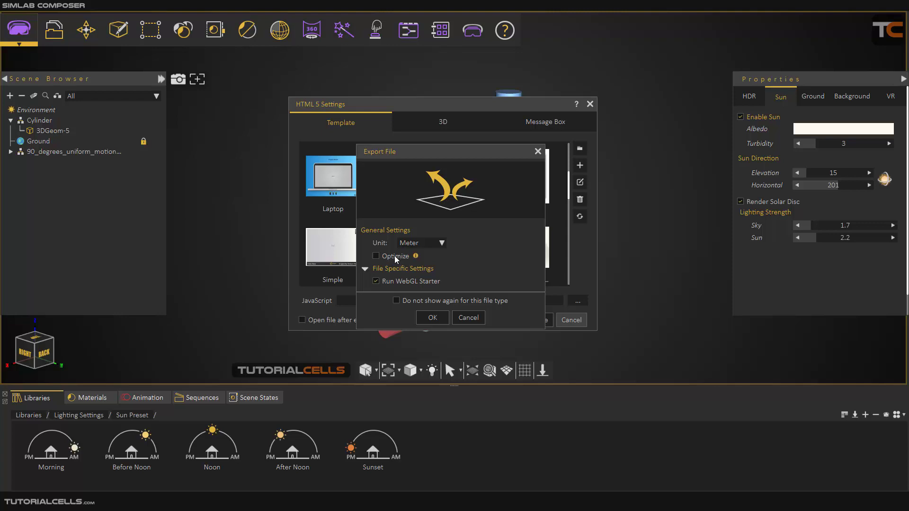
mouse_move(392, 284)
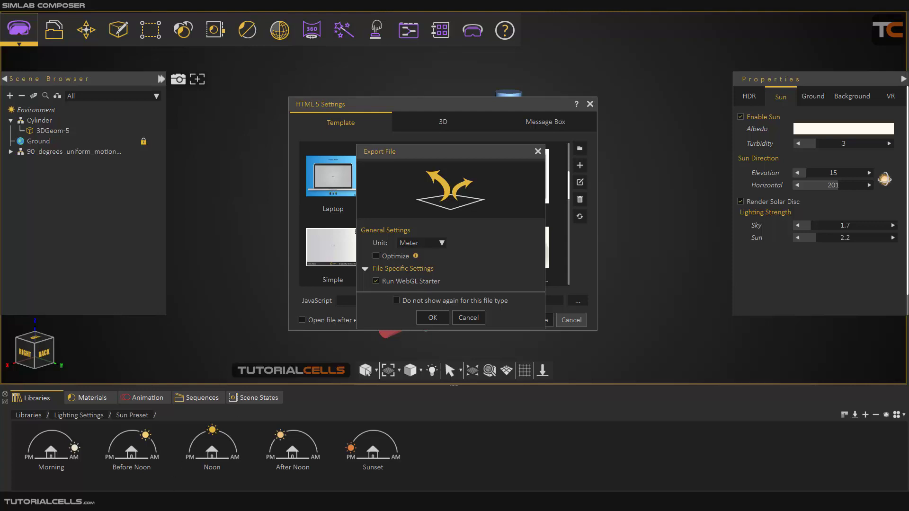
click(431, 317)
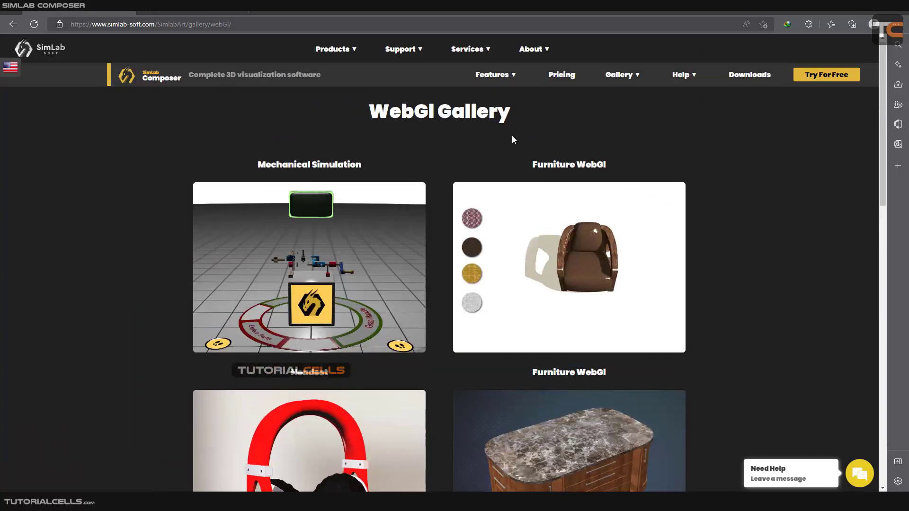
Show the Products menu on the SimLab website listing Composer, VR Studio, Plugins and the other products
click(332, 48)
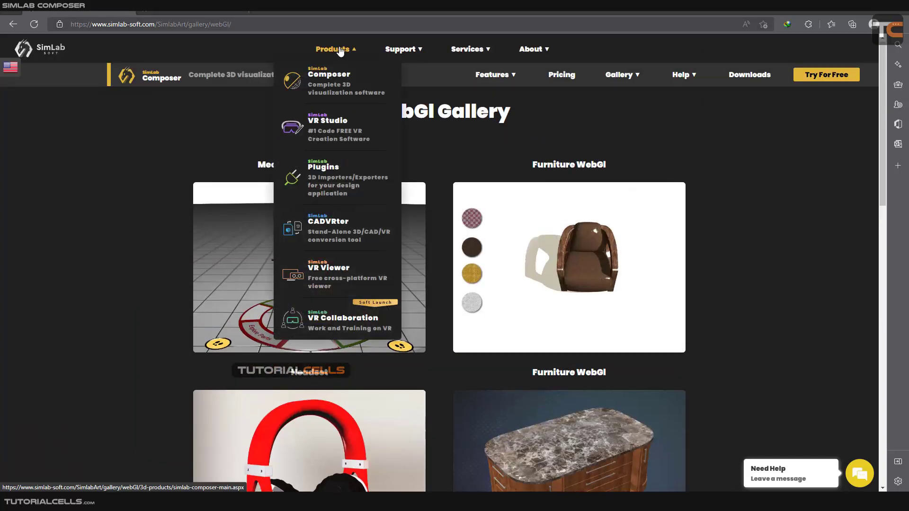
mouse_move(371, 220)
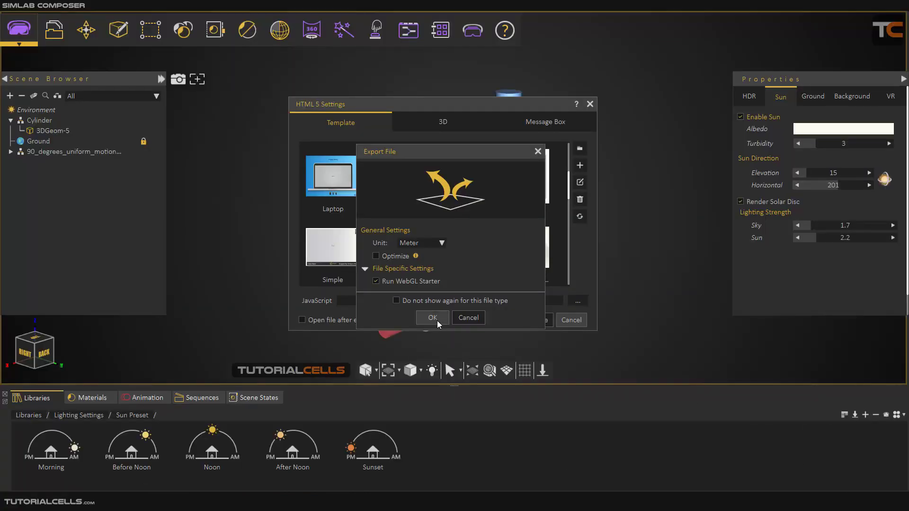
Confirm the export options and the scene states mat1, mat2, mat3 so the 454 page and 454_files folder are written
click(431, 318)
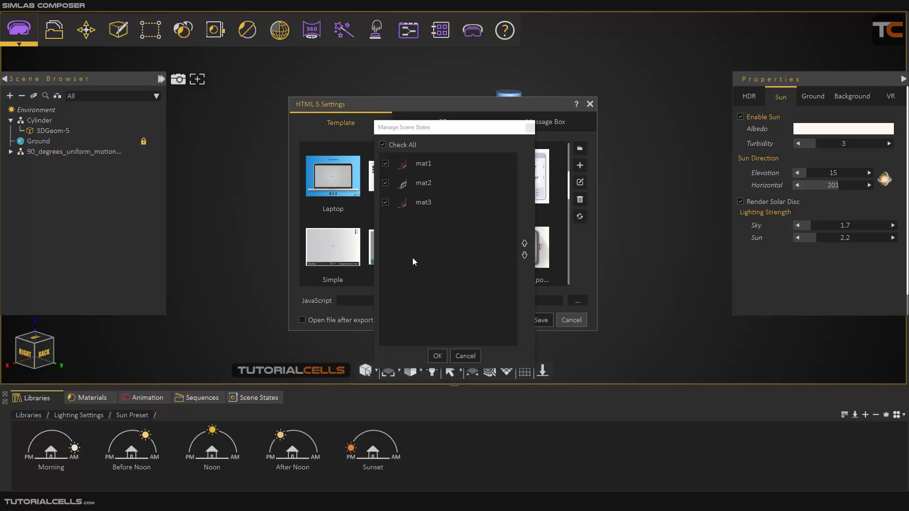
click(437, 355)
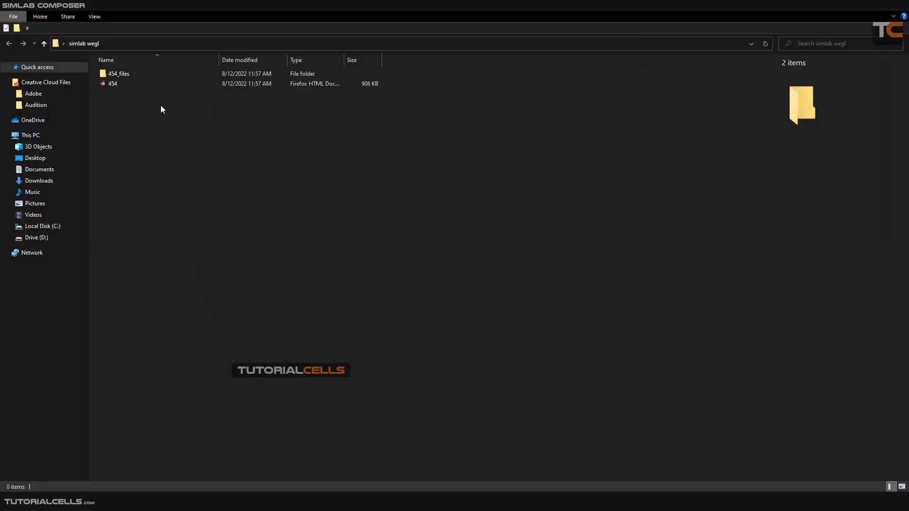
Launch the exported 454 page from the simlab wegl folder and dismiss the local-WebGL warning
click(112, 83)
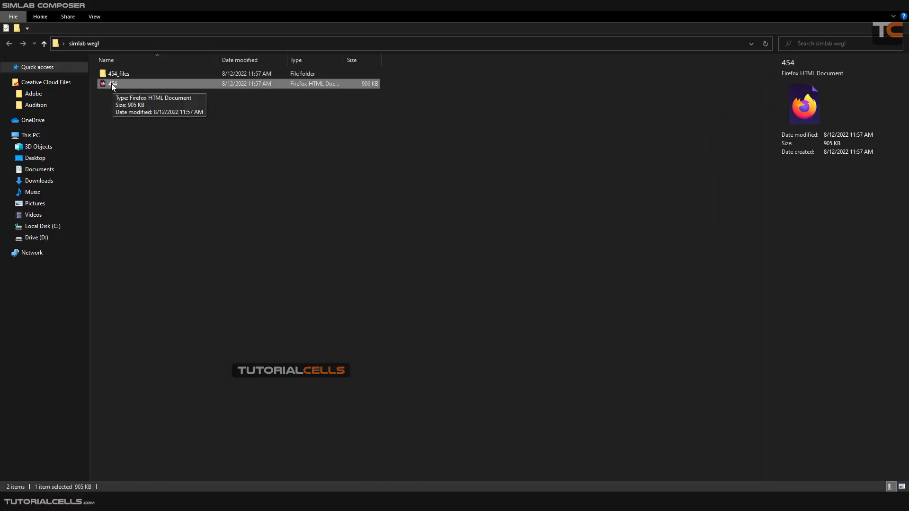
double_click(112, 84)
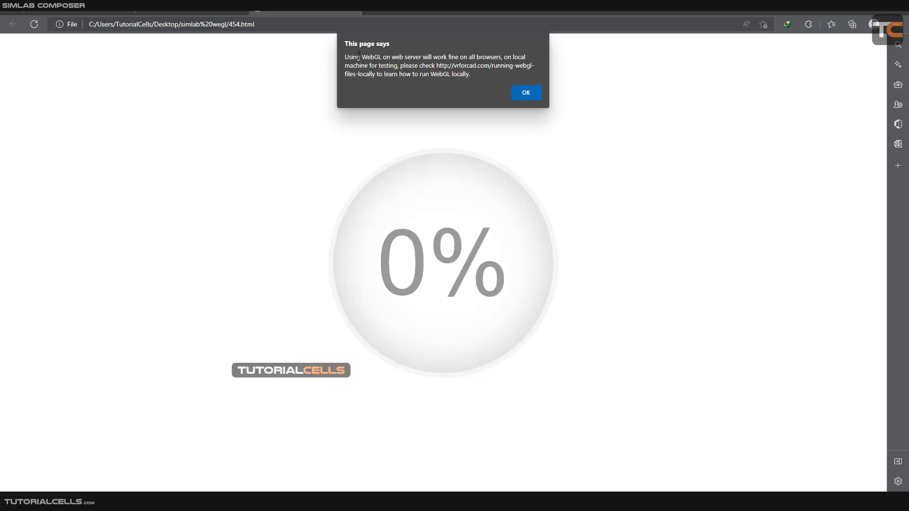
click(524, 92)
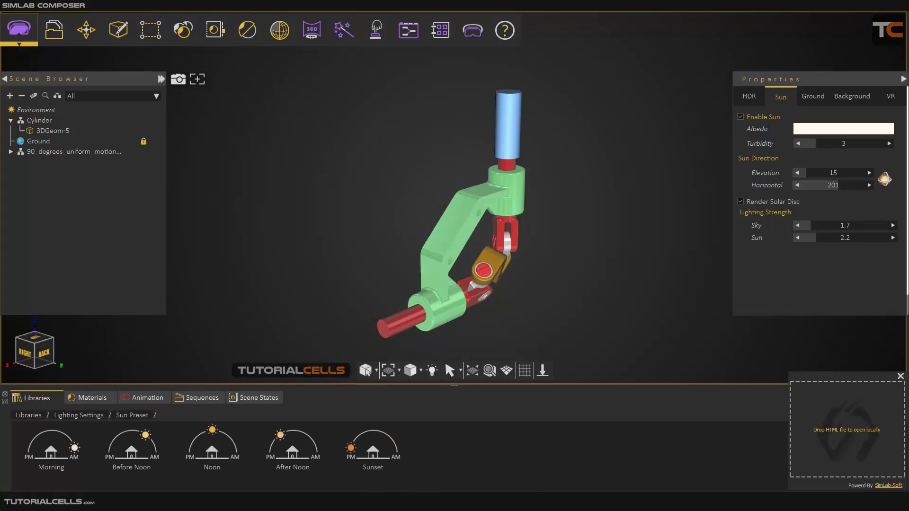
mouse_move(832, 433)
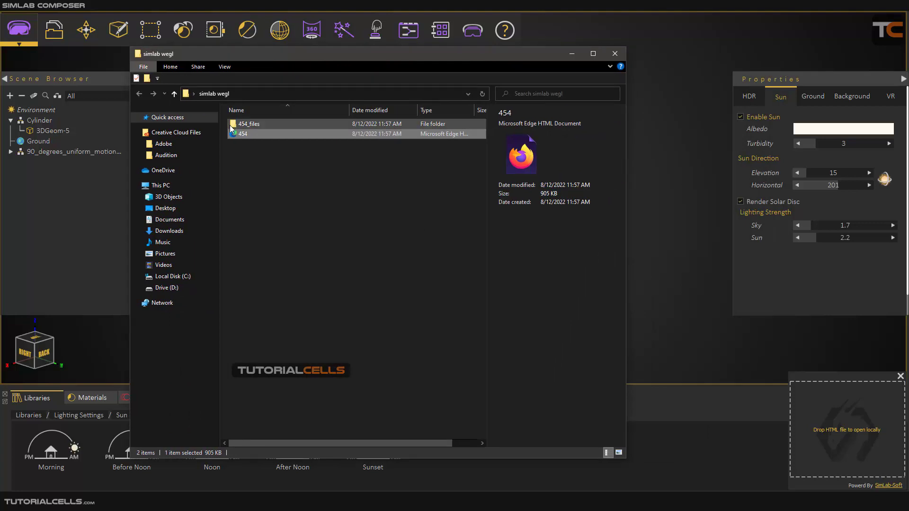
Look inside the 454_files assets folder and return to the simlab wegl folder
drag(239, 134, 461, 194)
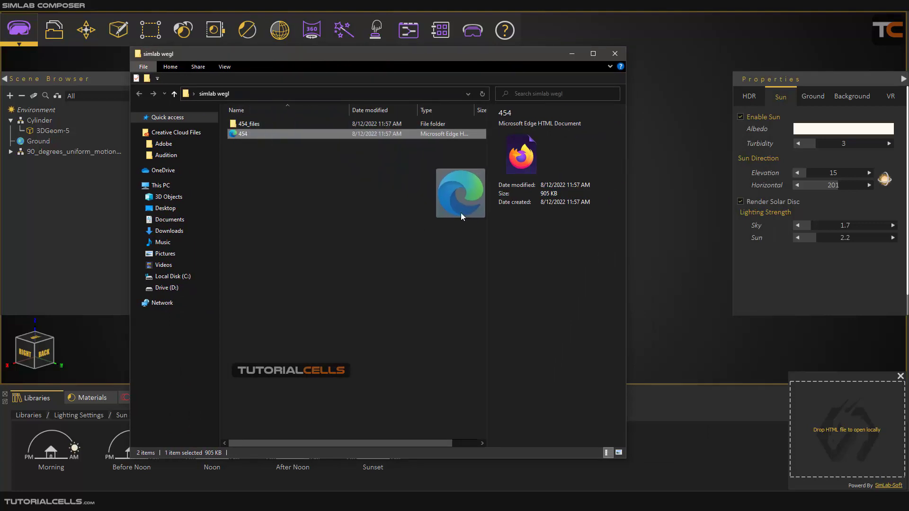
double_click(249, 123)
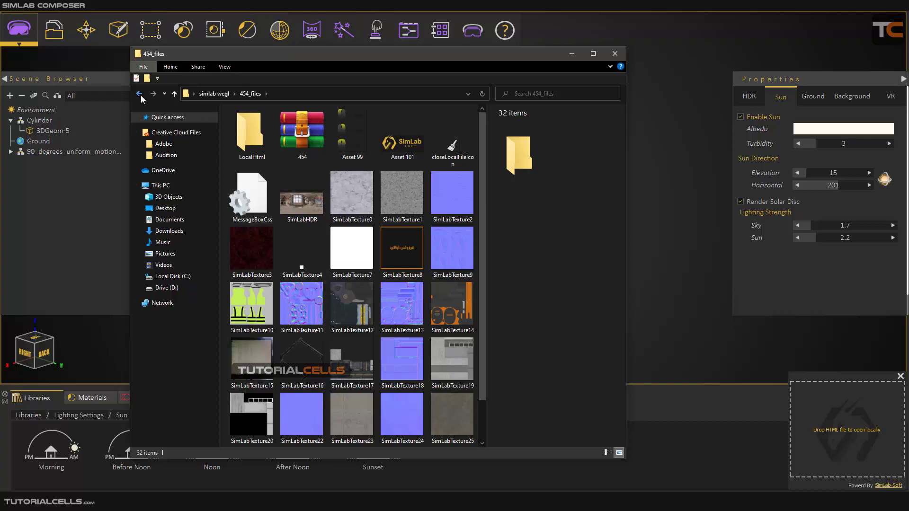
click(139, 94)
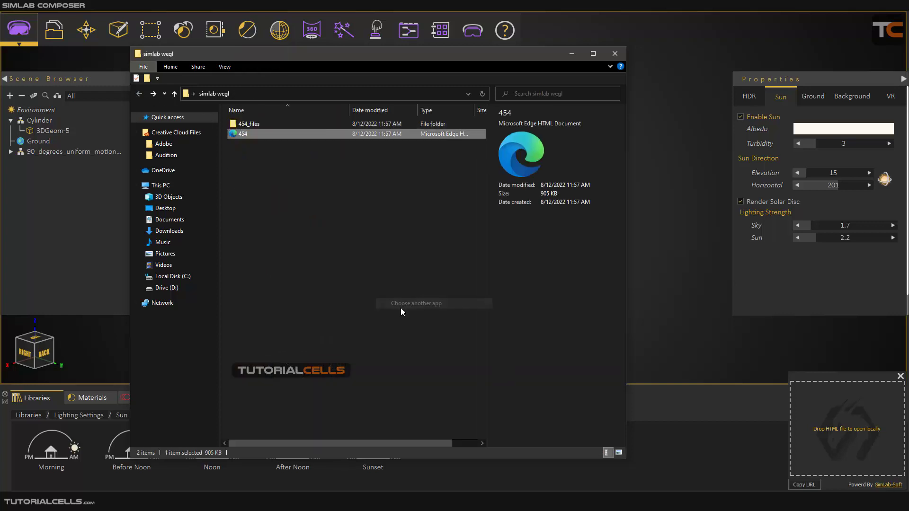
Make Firefox the default app for .html files such as the 454 page
click(417, 303)
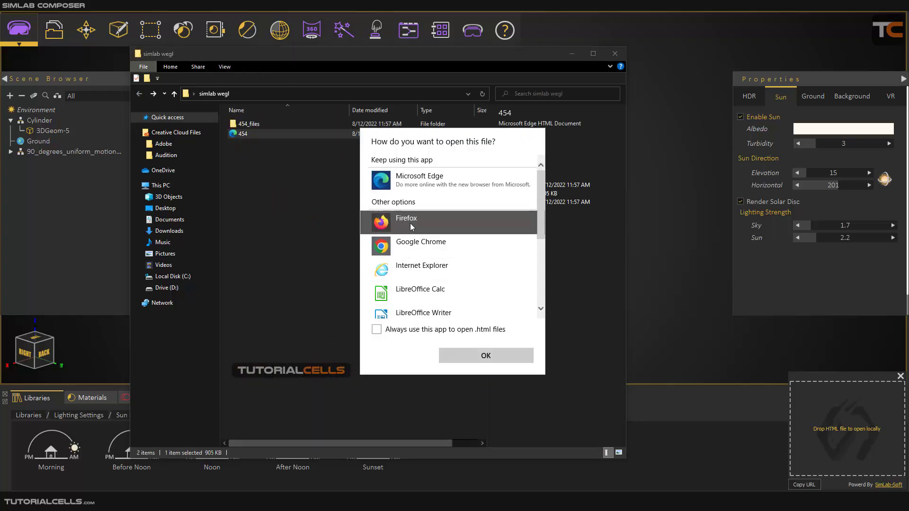
click(376, 329)
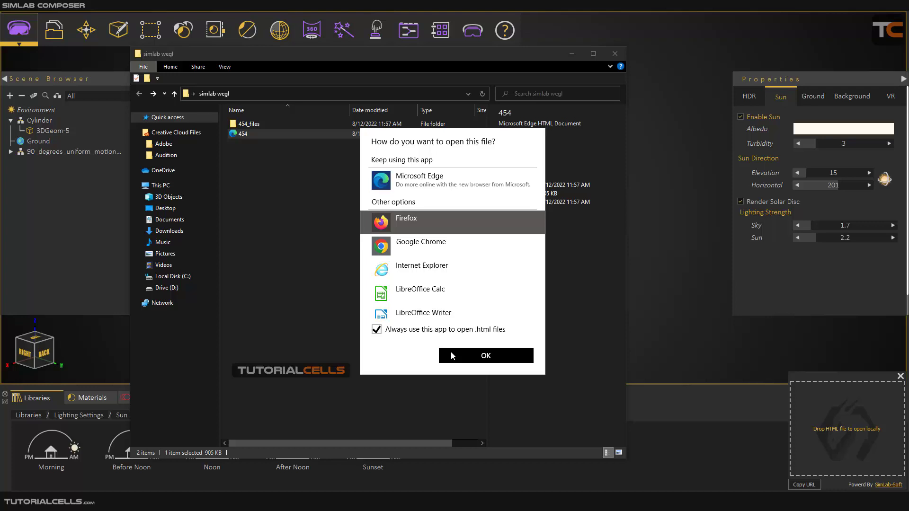
click(485, 355)
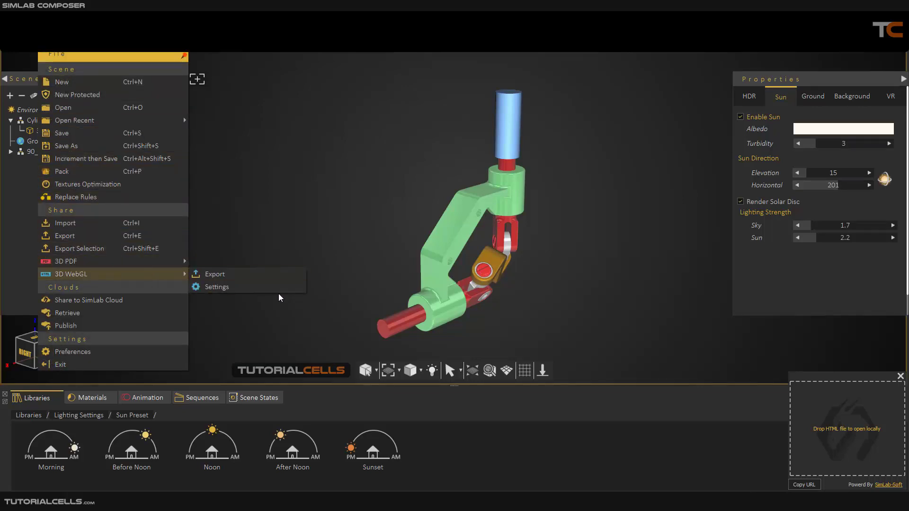
Start a new 3D WebGL export using the my tem2222 page template
click(217, 286)
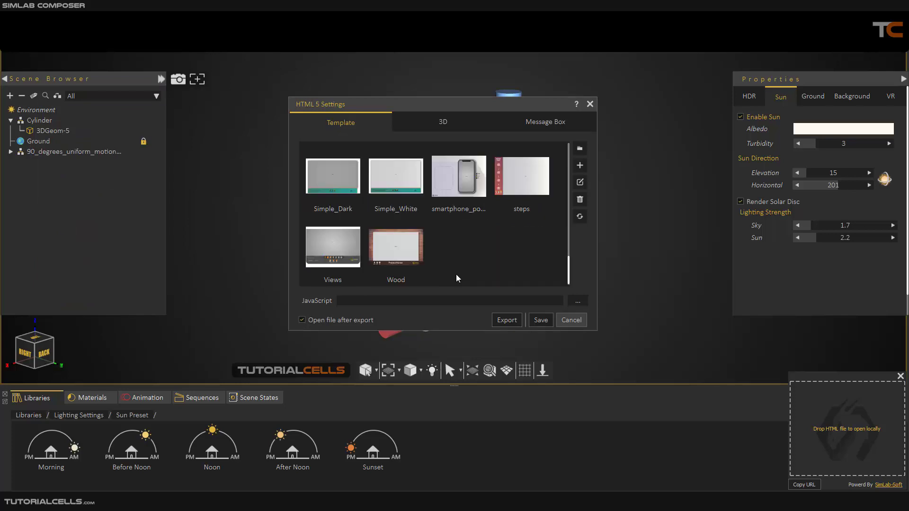
scroll(down, 3)
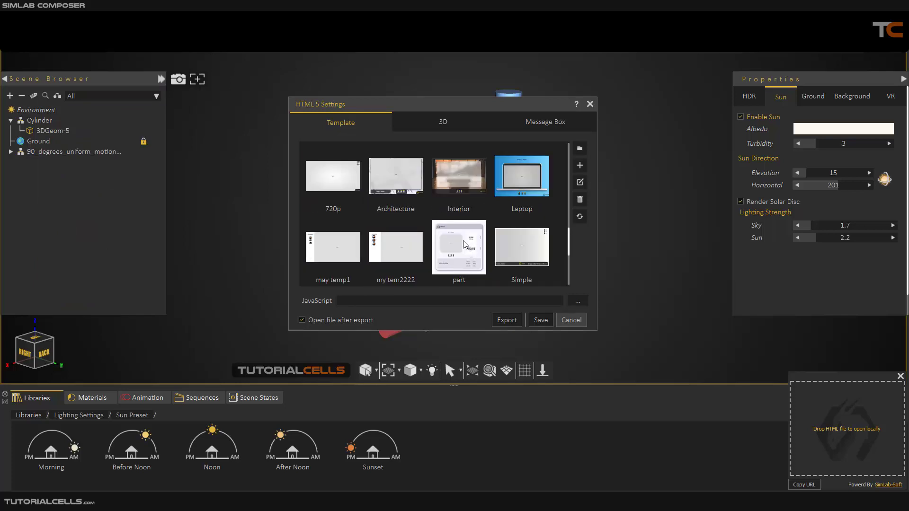
click(396, 246)
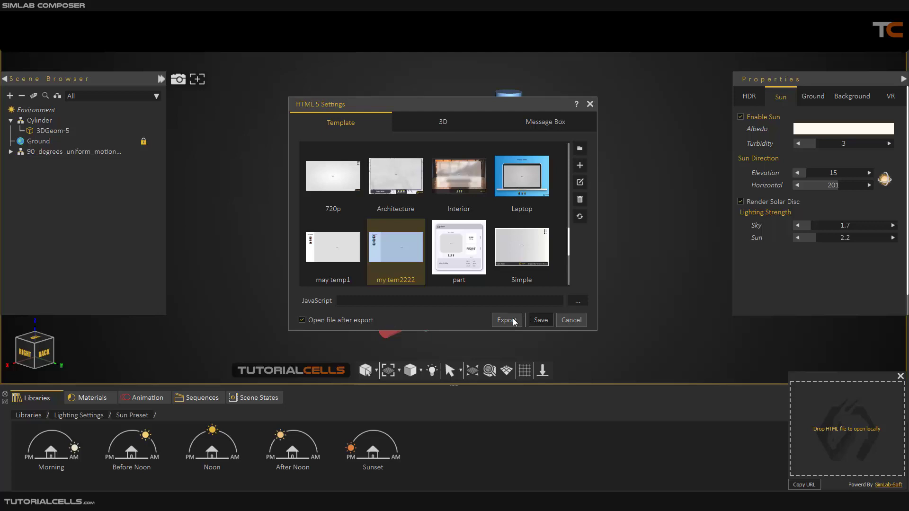
click(506, 320)
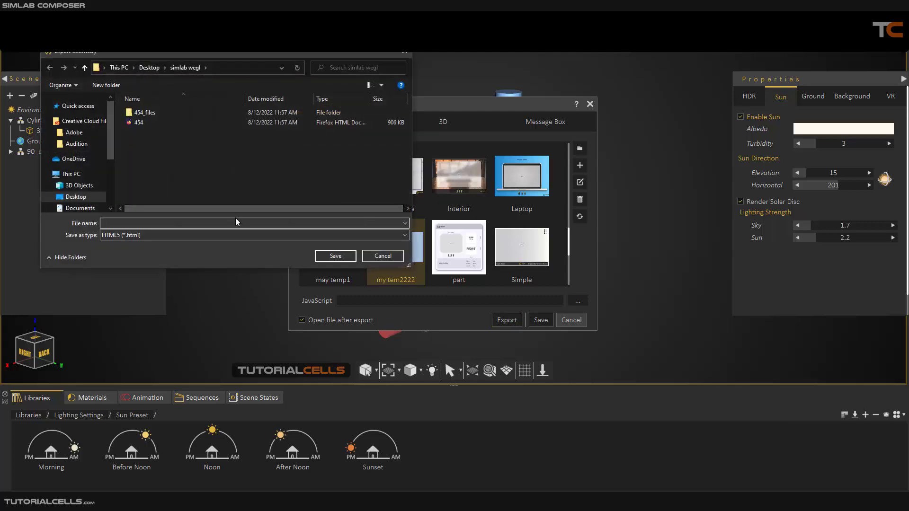
Name the exported file and include scene states mat1, mat2, mat3
click(335, 255)
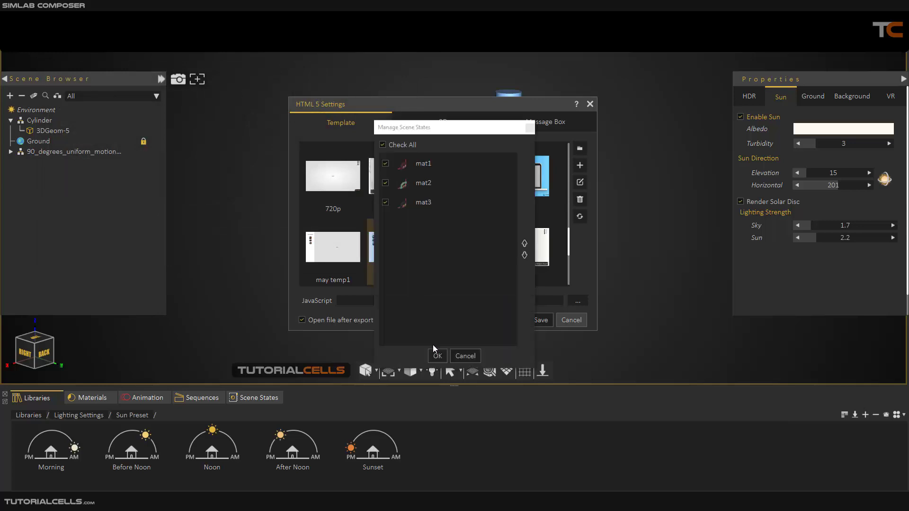
click(436, 355)
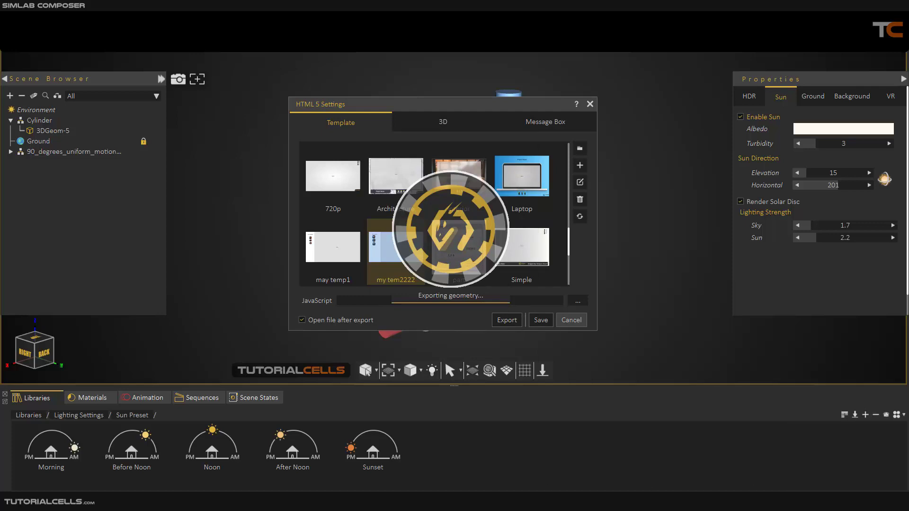
Let the export finish so the page shows the arm over a workshop backdrop with three animation buttons
click(505, 319)
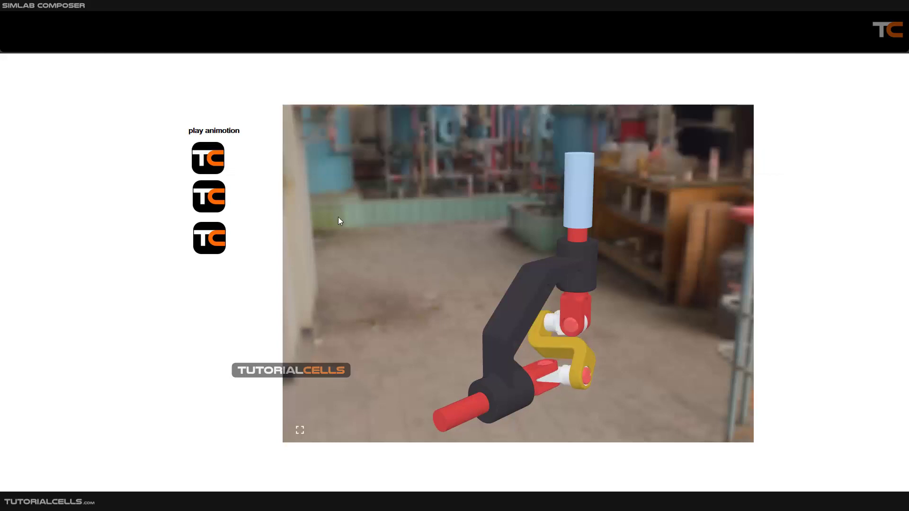
mouse_move(472, 244)
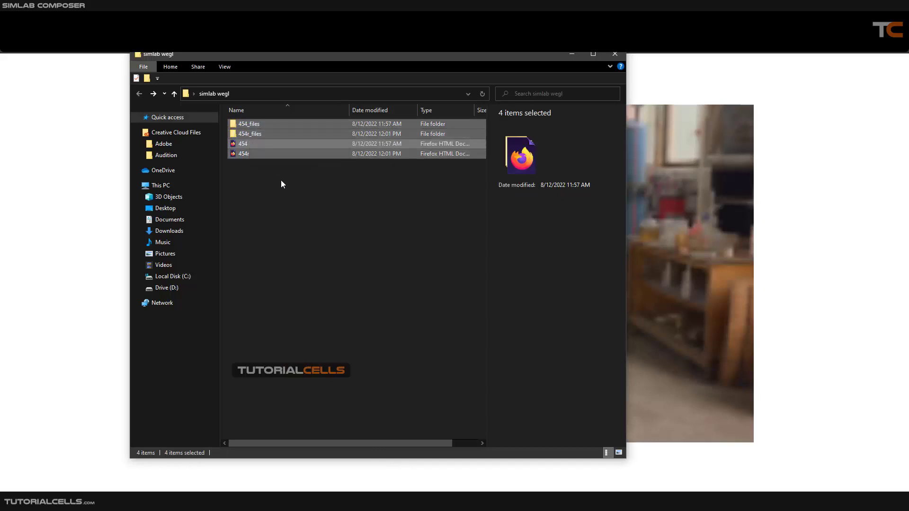
click(243, 153)
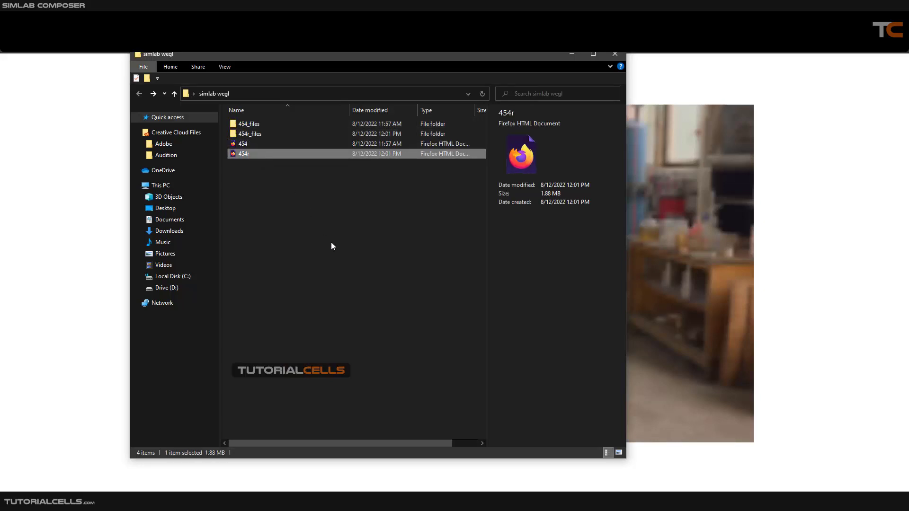
mouse_move(615, 59)
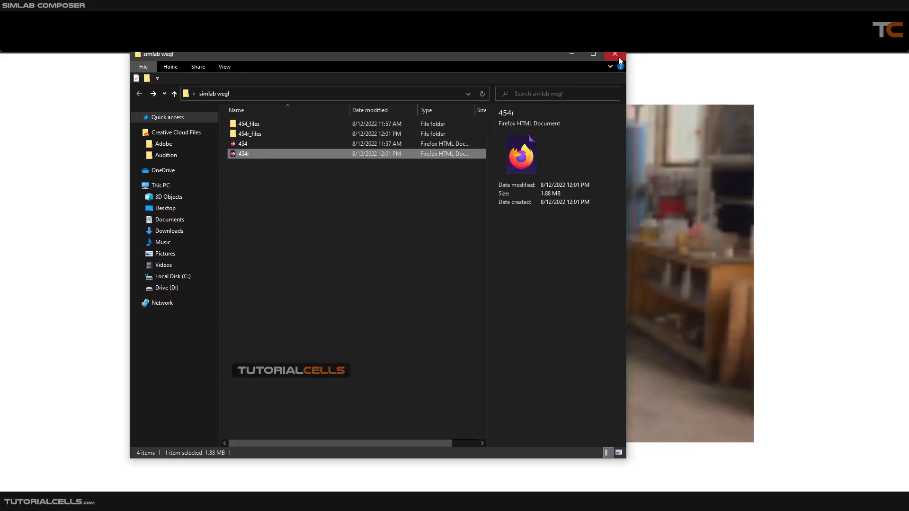